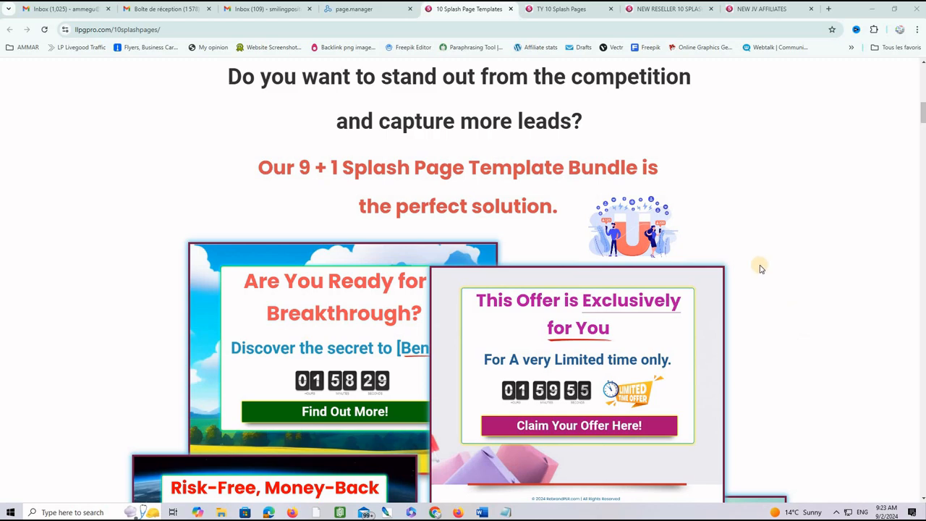
Scroll the sales page past the headline and benefits list to the 10 Splash Page Templates showcase
scroll("down", 3)
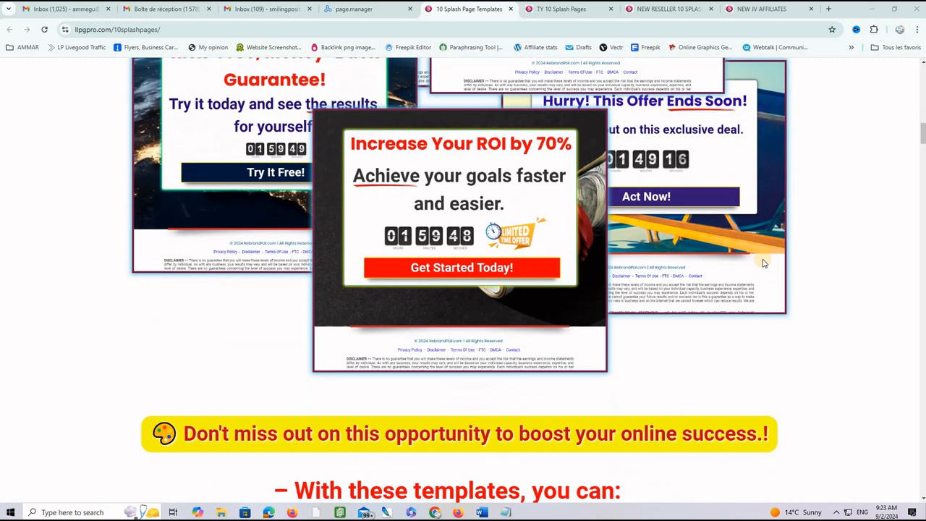
scroll("down", 3)
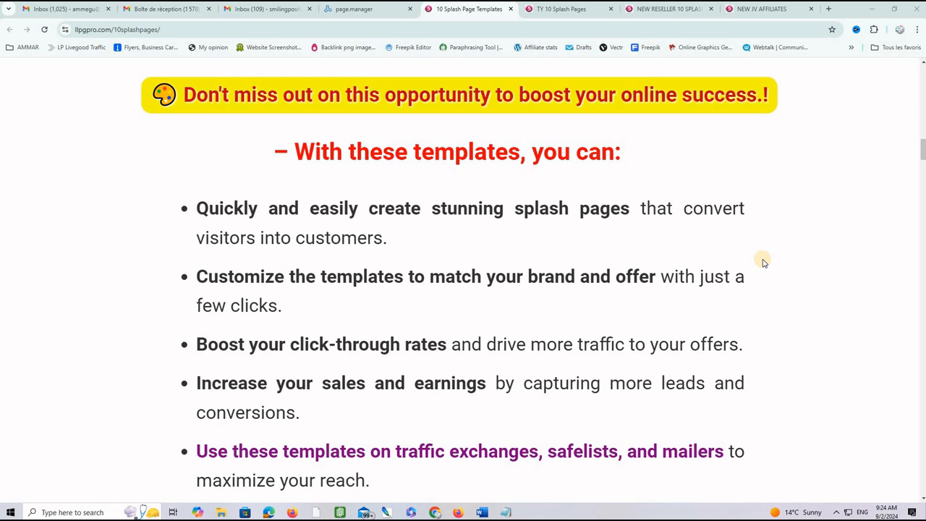
scroll("down", 3)
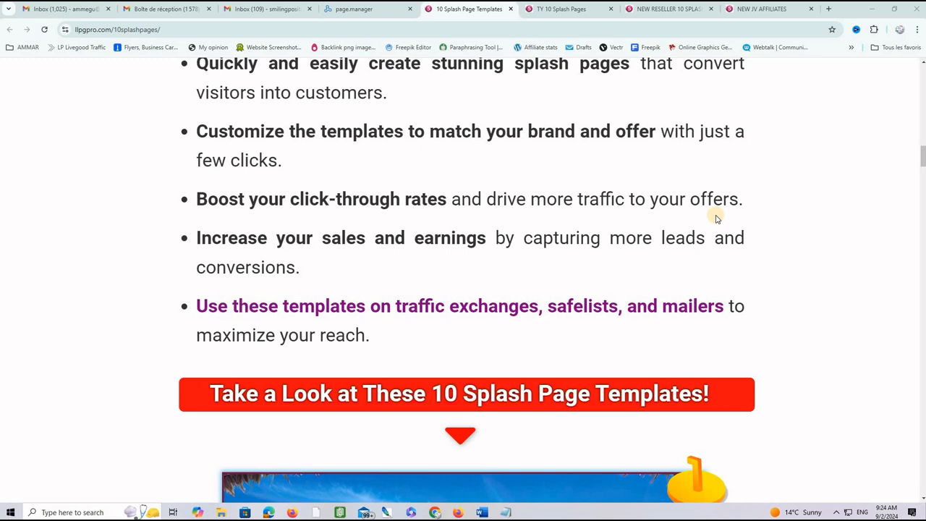
scroll("down", 3)
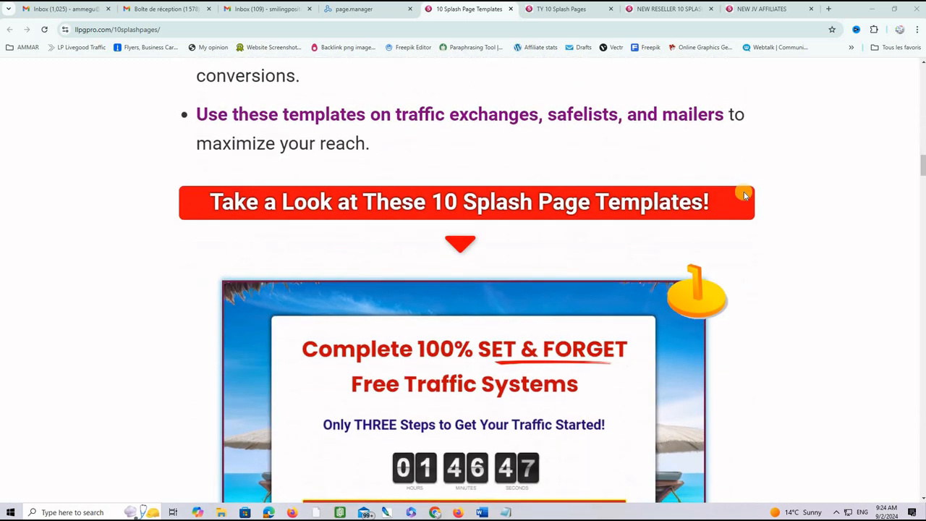
Launch template 1's DEMO, the SET & FORGET Free Traffic Systems splash page, in a new tab
scroll("down", 3)
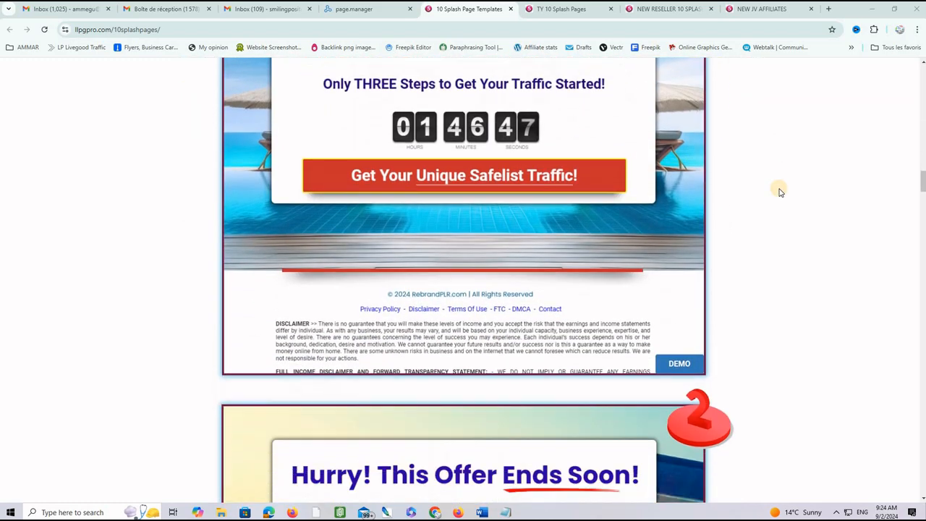
scroll("up", 3)
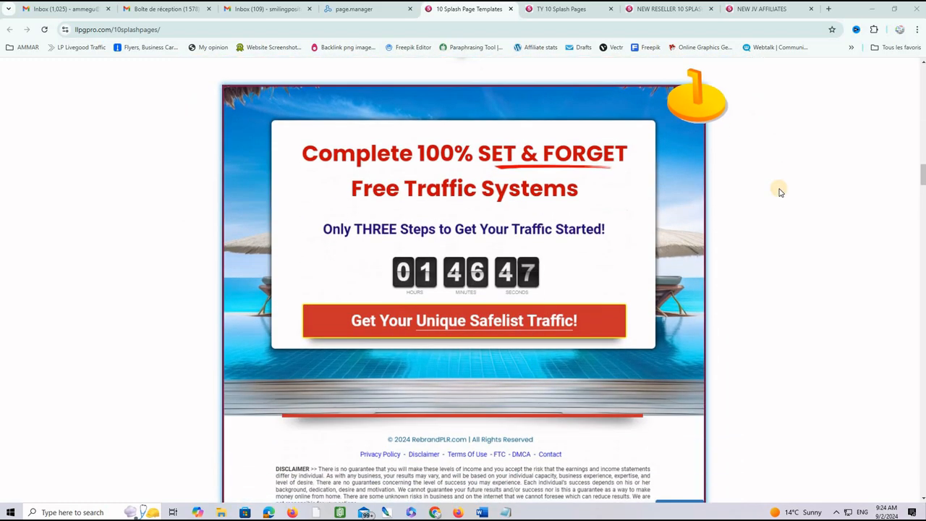
scroll("down", 3)
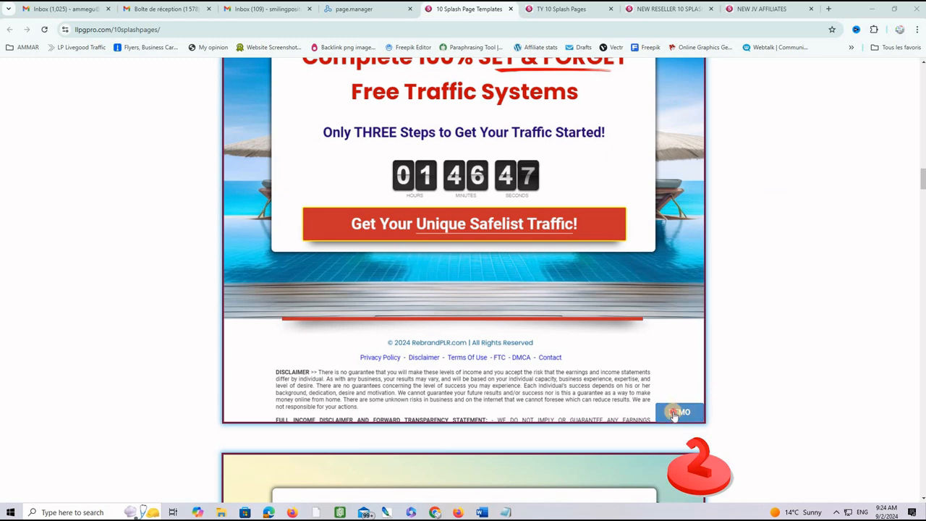
left_click(679, 411)
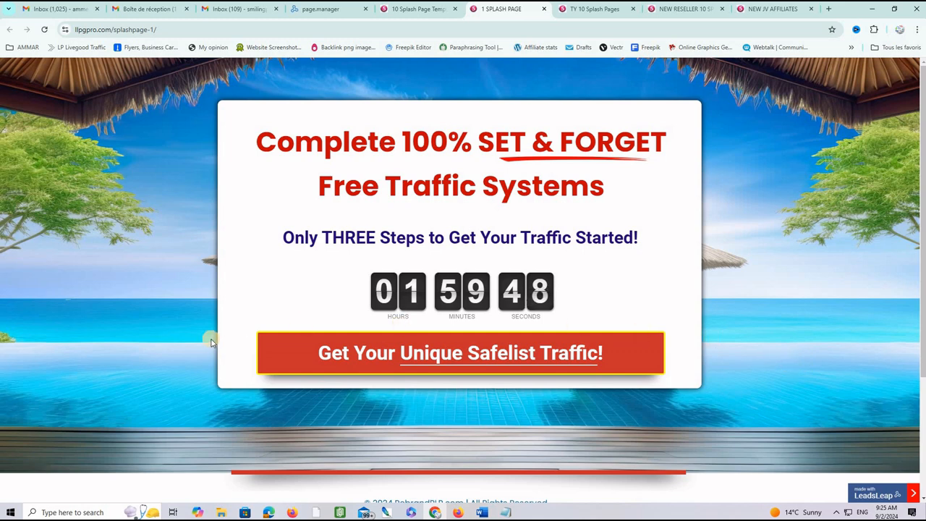
mouse_move(765, 339)
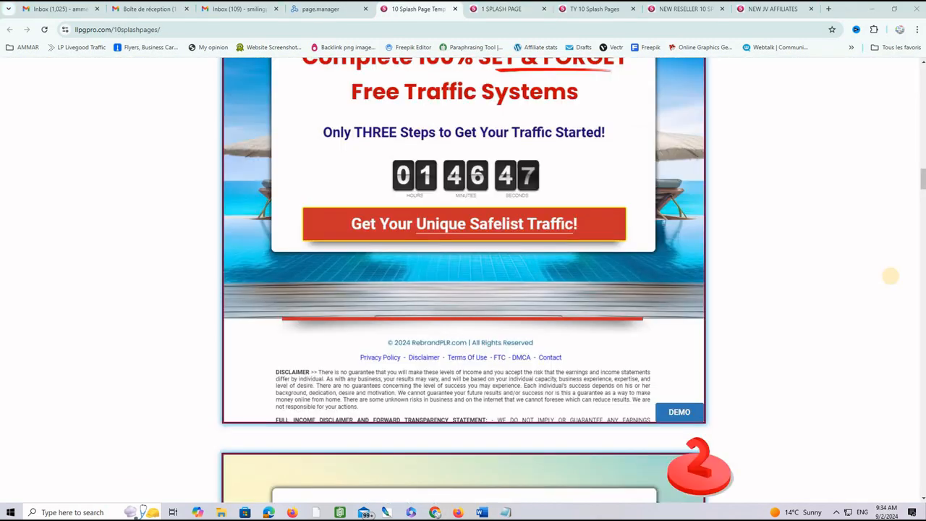
mouse_move(852, 248)
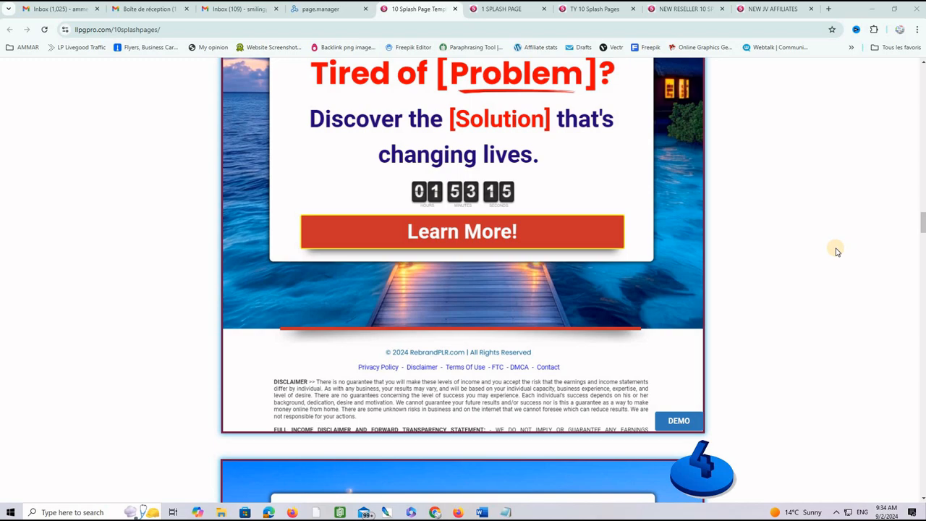
Scroll through templates 3 to 5 down to the 'Here are some additional benefits' section
scroll("down", 3)
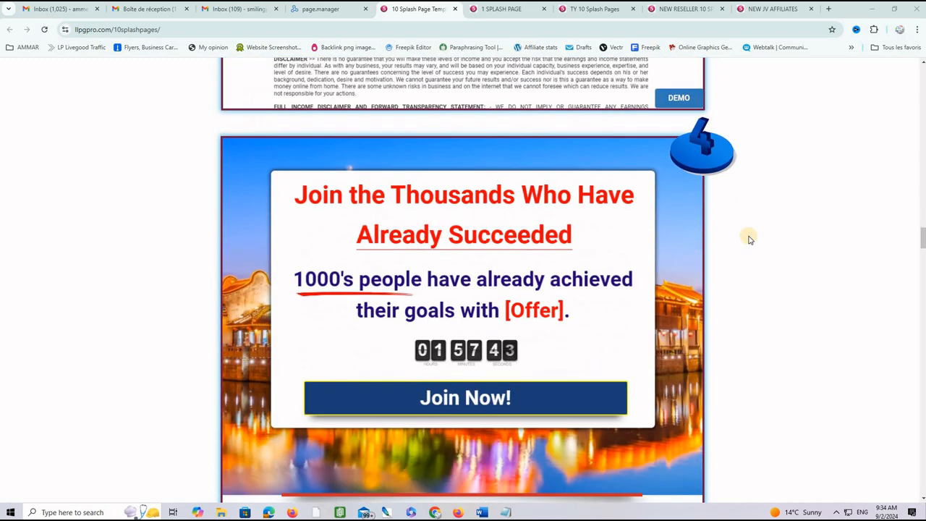
scroll("down", 3)
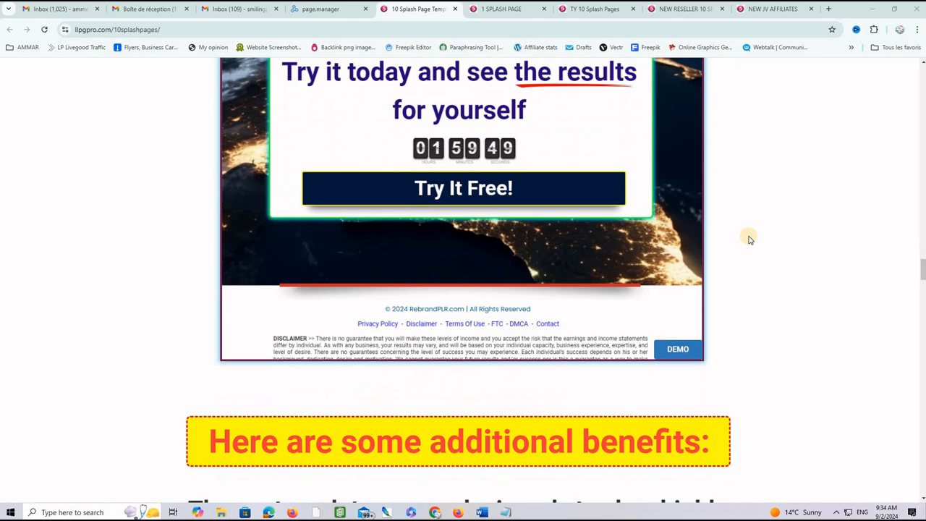
scroll("down", 3)
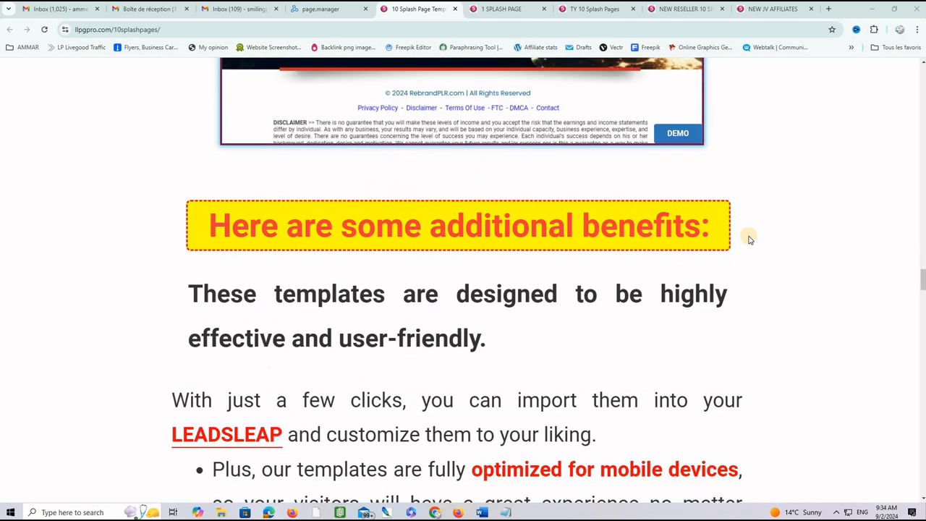
scroll("down", 3)
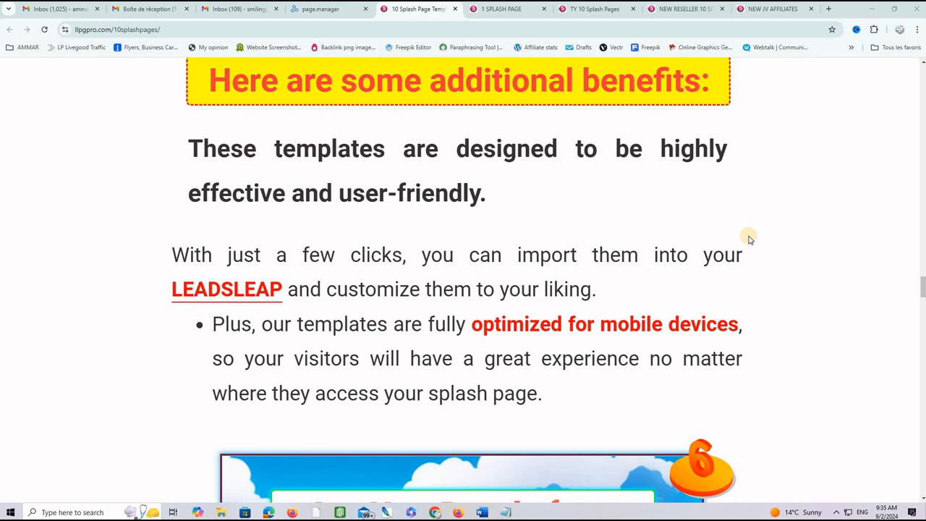
scroll("down", 3)
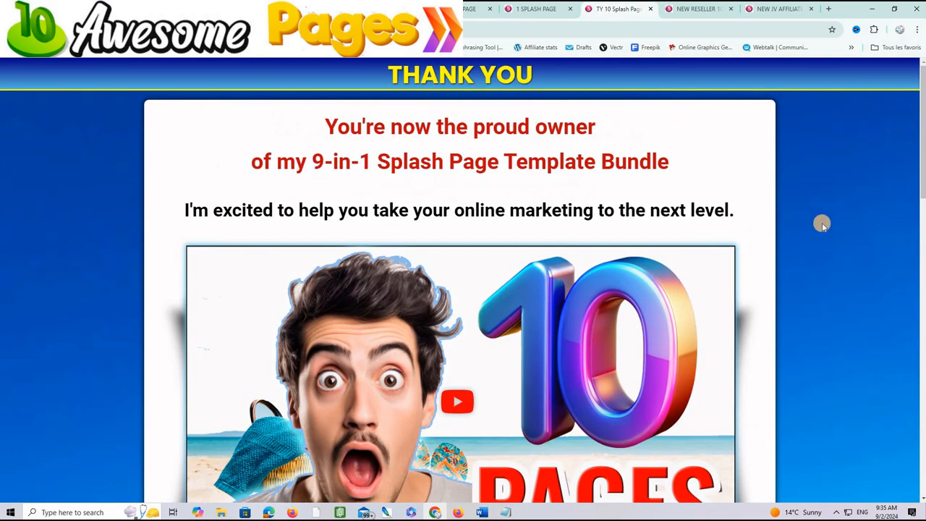
Scroll the thank-you page through the owner welcome, ten-template grid and Extra Bonus section
scroll("down", 3)
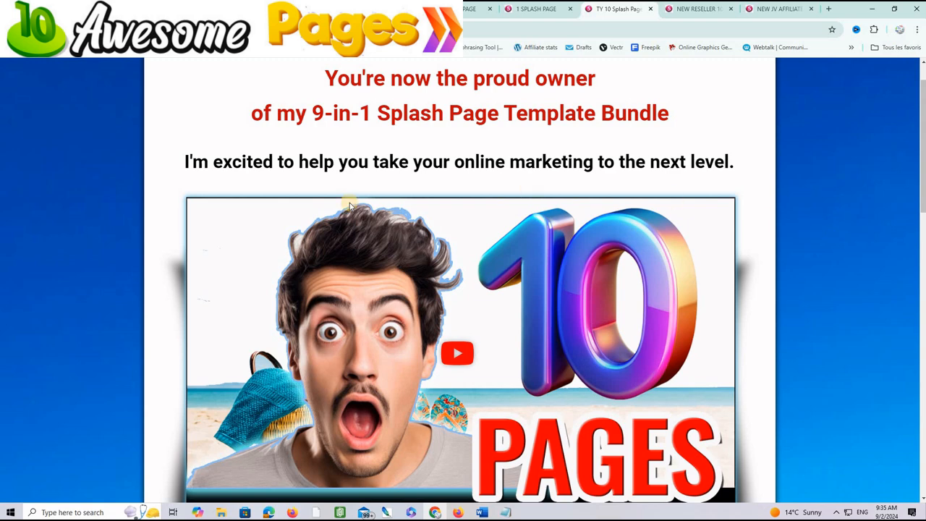
mouse_move(794, 268)
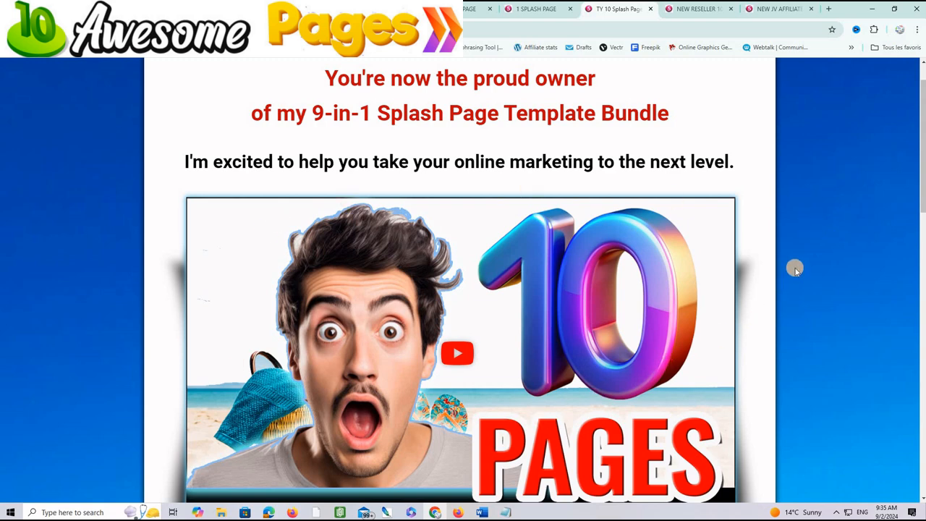
scroll("down", 3)
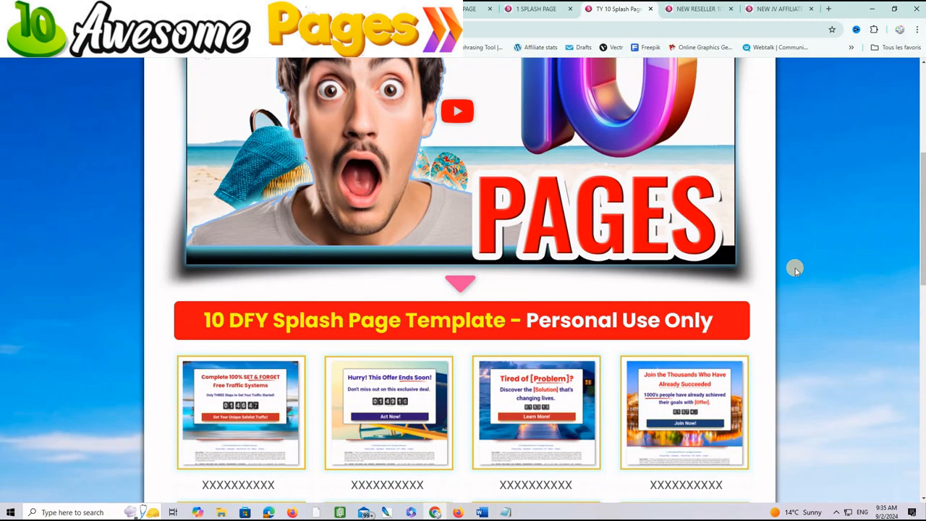
scroll("down", 3)
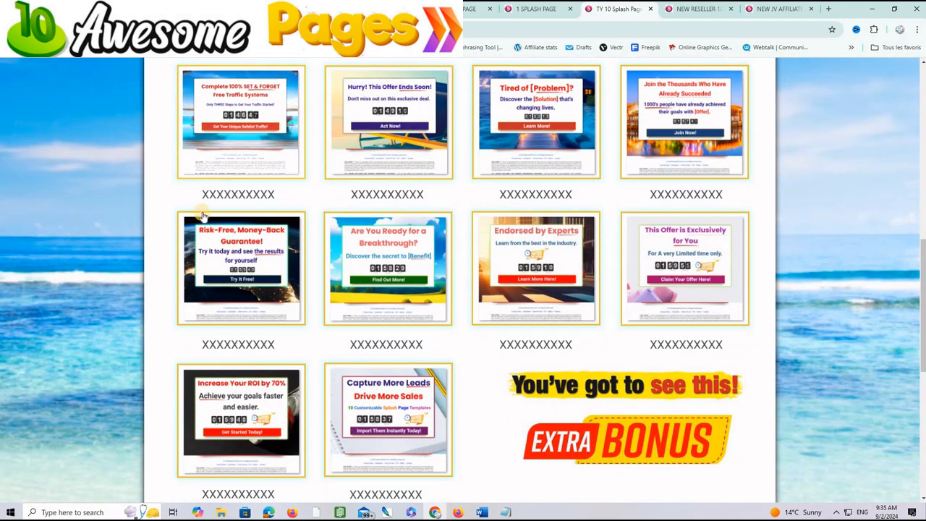
mouse_move(330, 324)
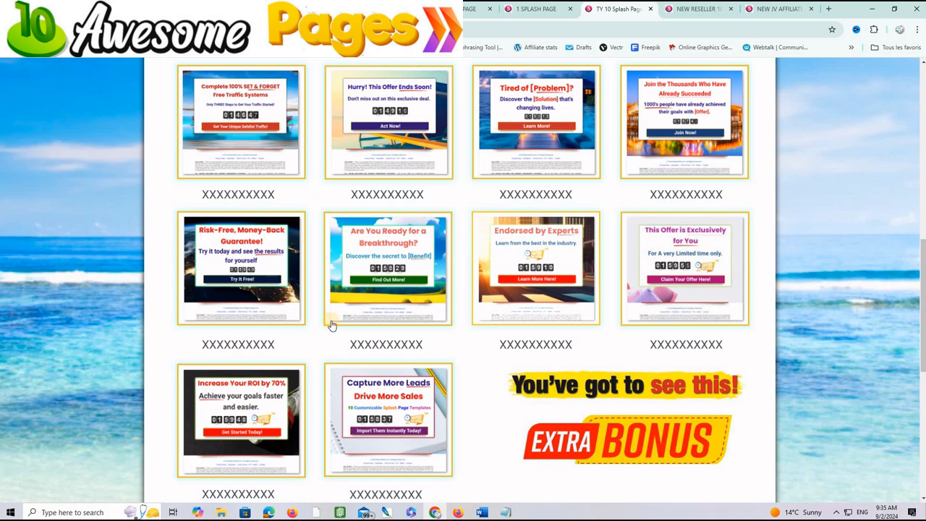
mouse_move(816, 327)
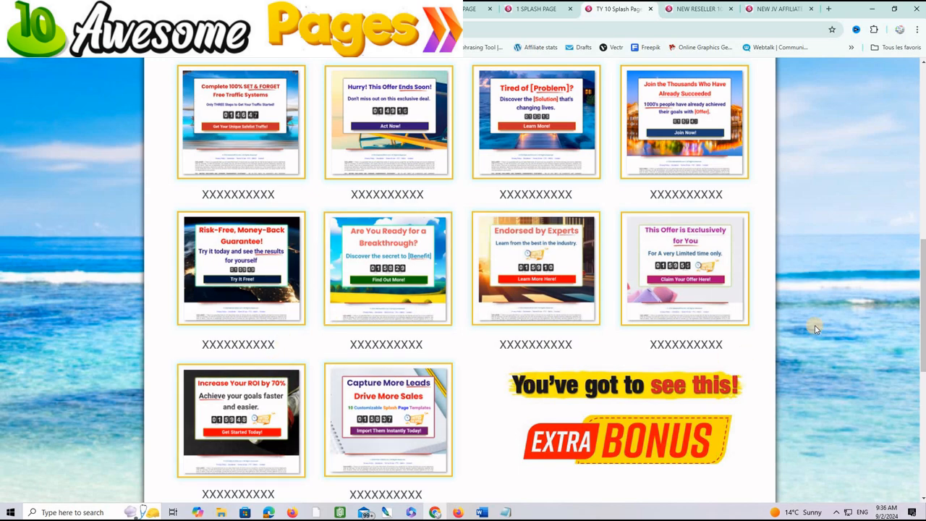
scroll("up", 3)
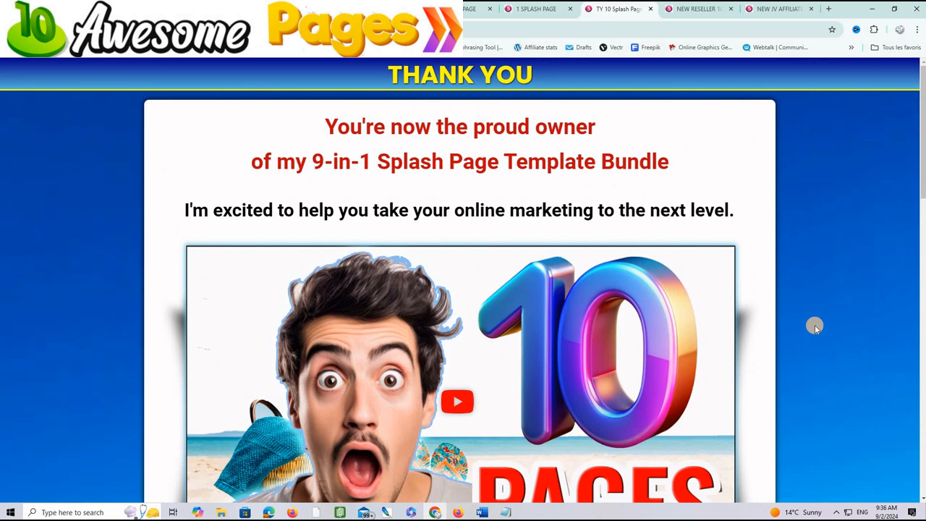
scroll("down", 3)
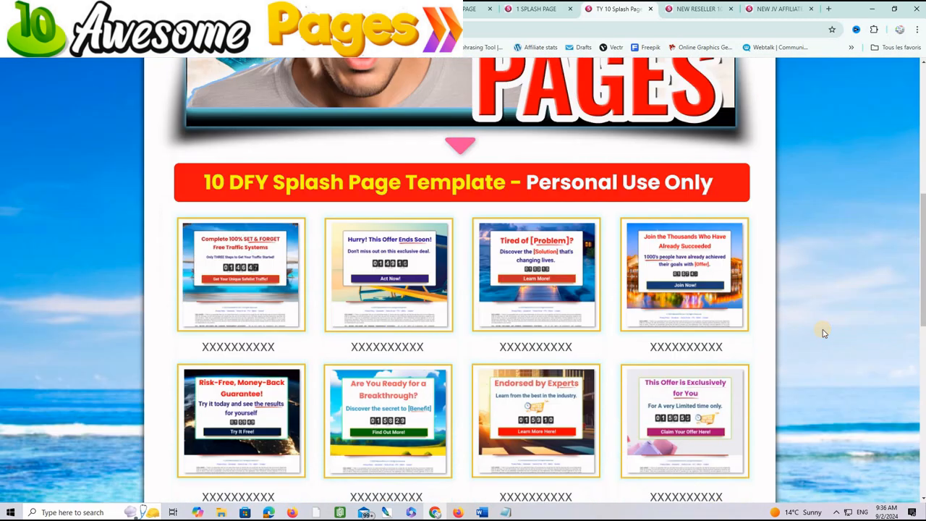
scroll("down", 3)
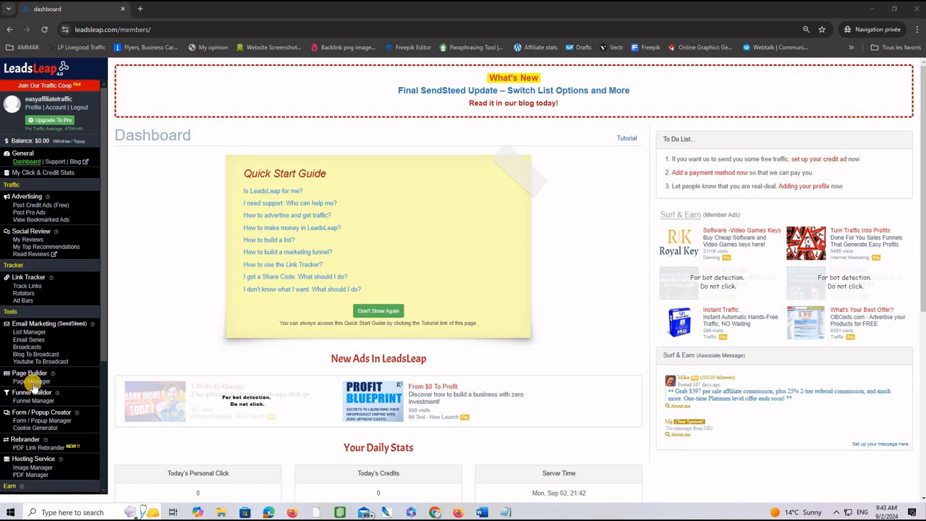
Create a new page campaign named PAGE in the Page Manager
left_click(30, 382)
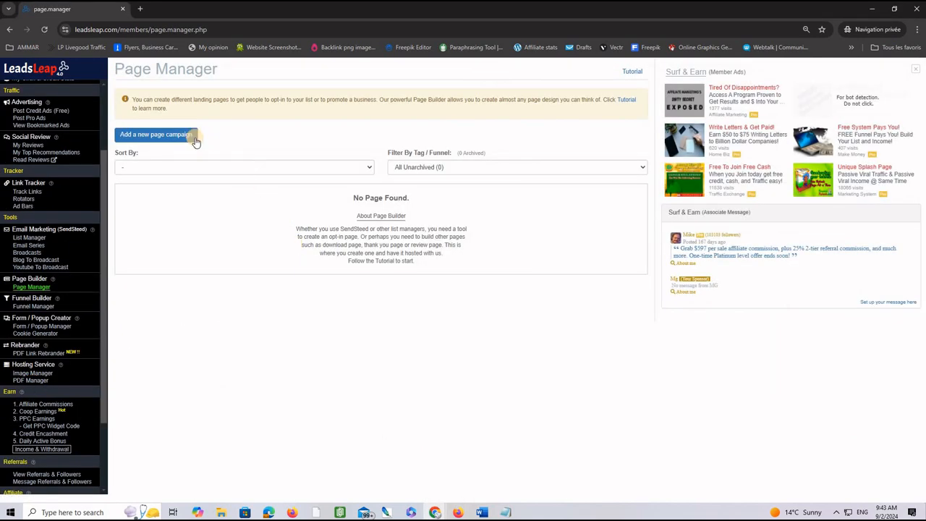
left_click(156, 135)
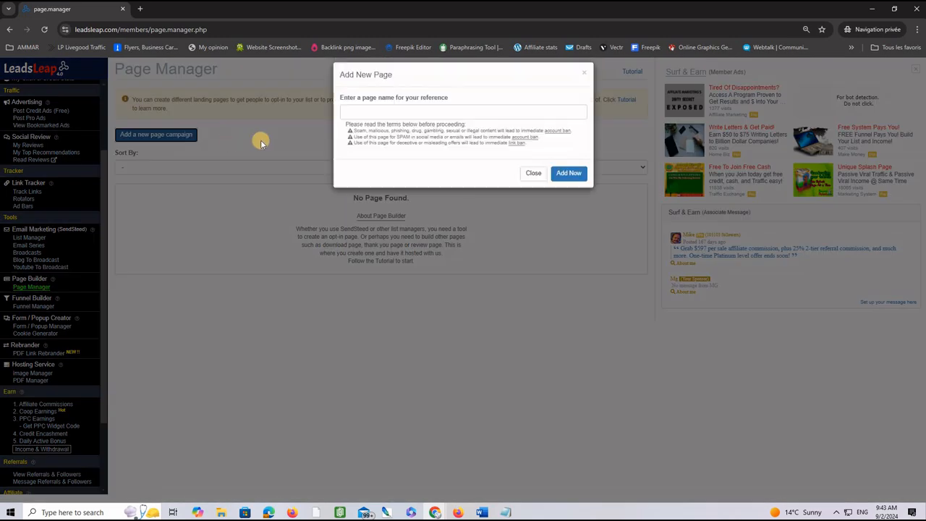
left_click(463, 113)
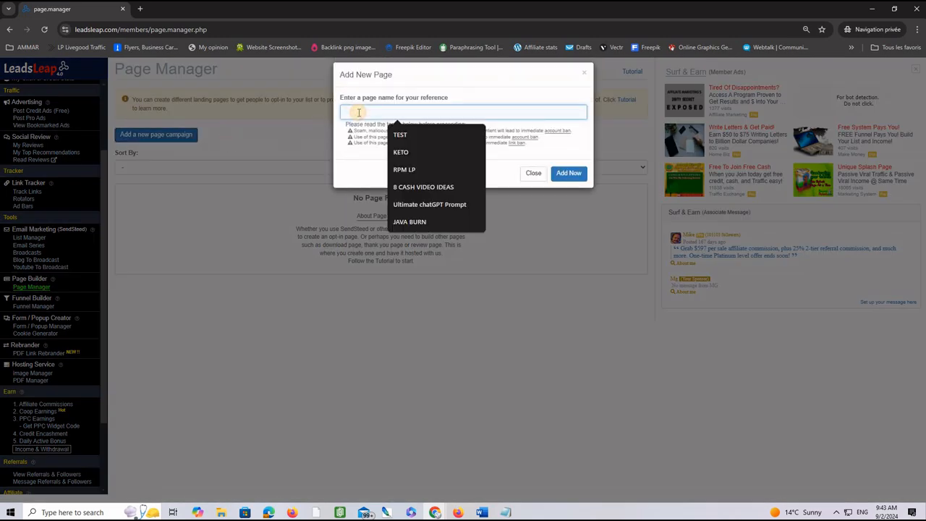
type("PAGE6")
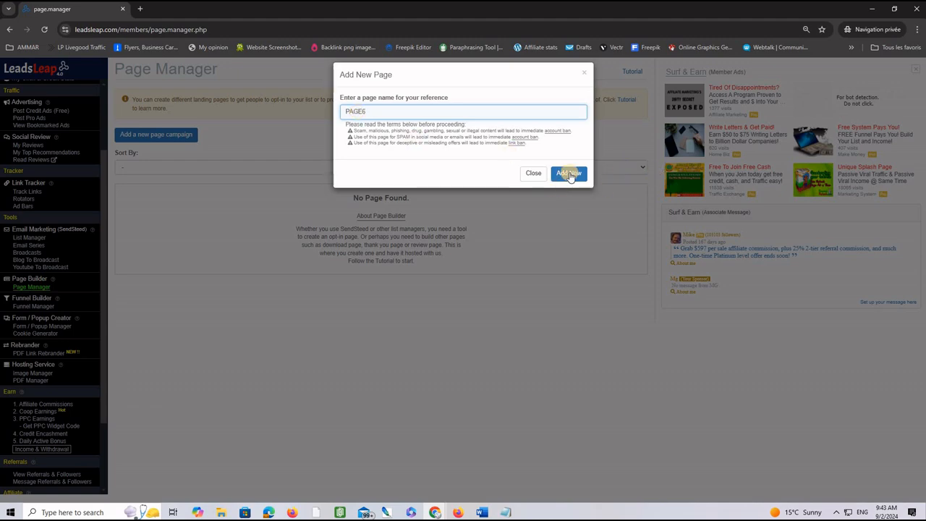
left_click(568, 174)
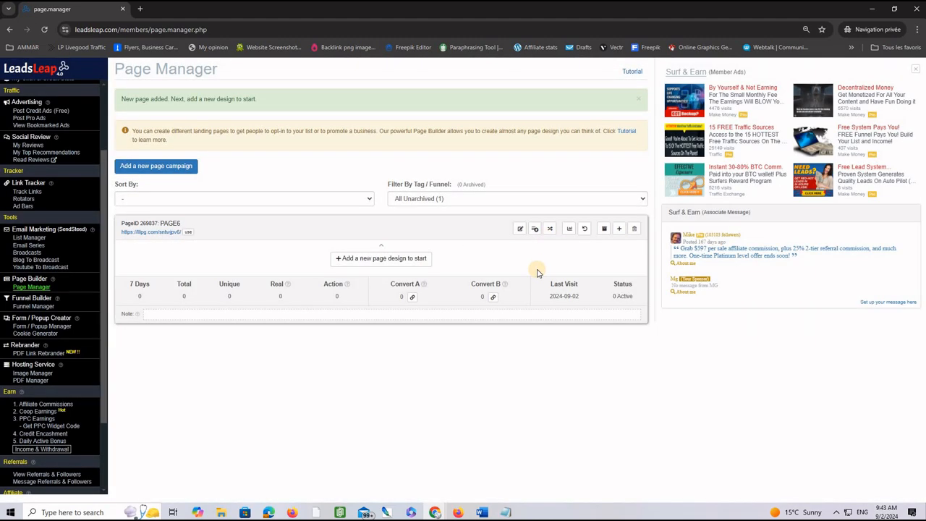
mouse_move(421, 246)
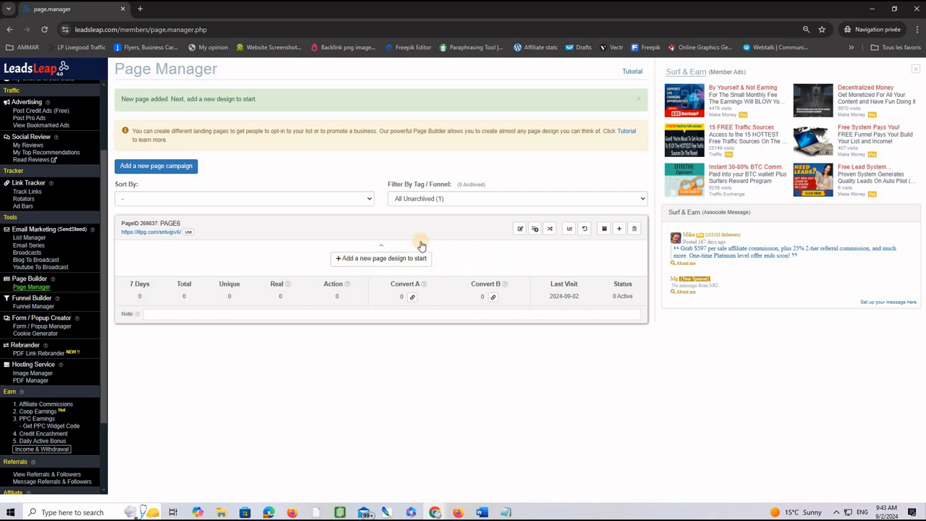
mouse_move(396, 258)
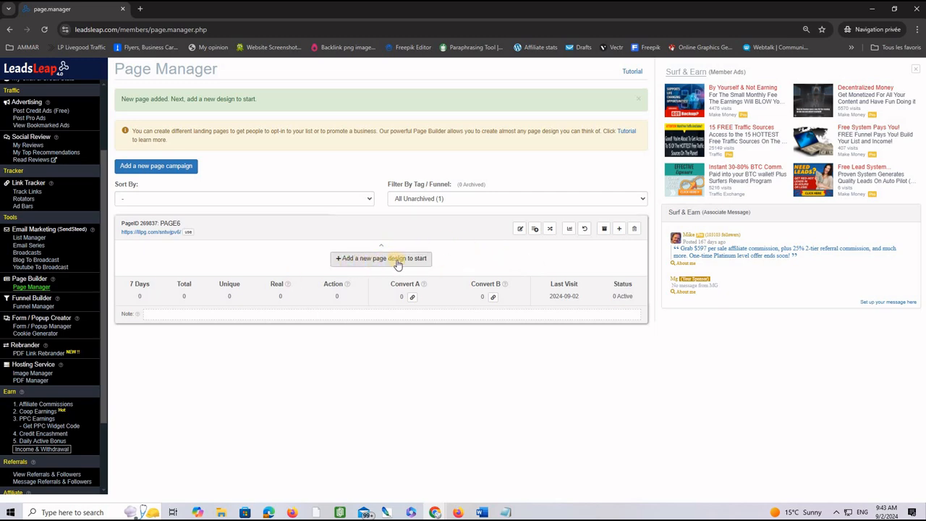
Add a page design to the campaign by importing design 296290 via its share code
left_click(383, 258)
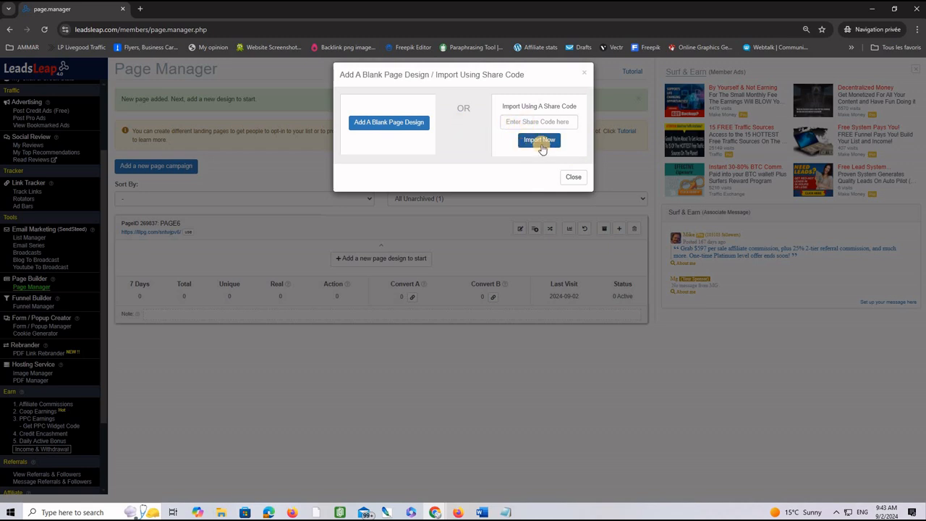
left_click(387, 121)
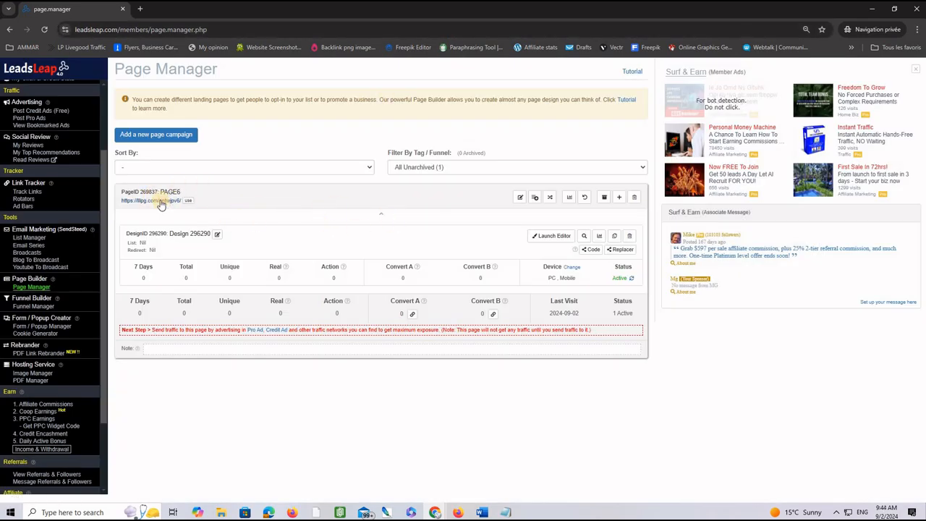
Preview the imported 'Are You Ready for a Breakthrough?' page live, then return to the Page Manager
left_click(153, 200)
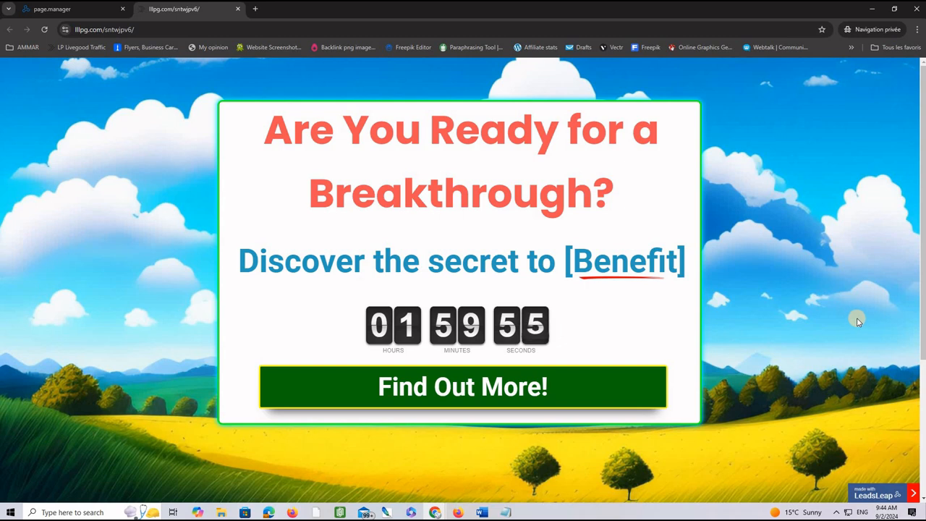
mouse_move(316, 149)
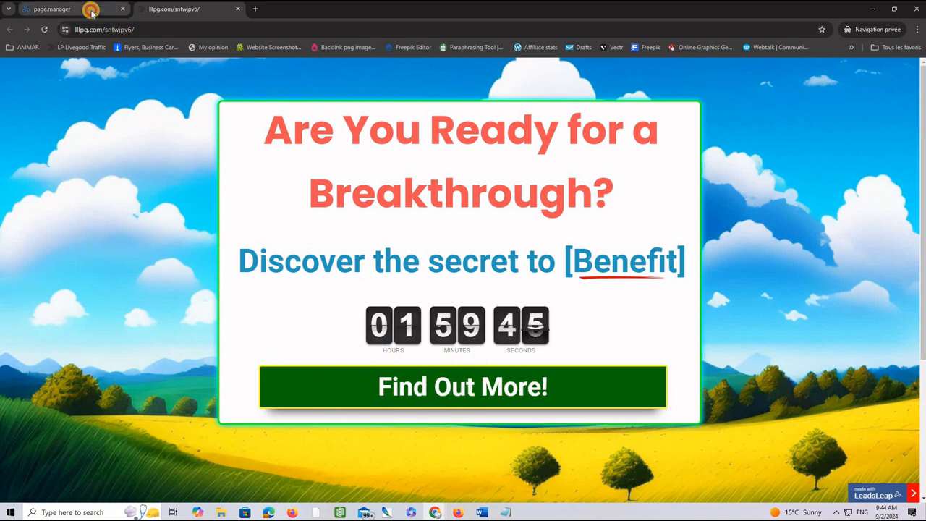
left_click(50, 9)
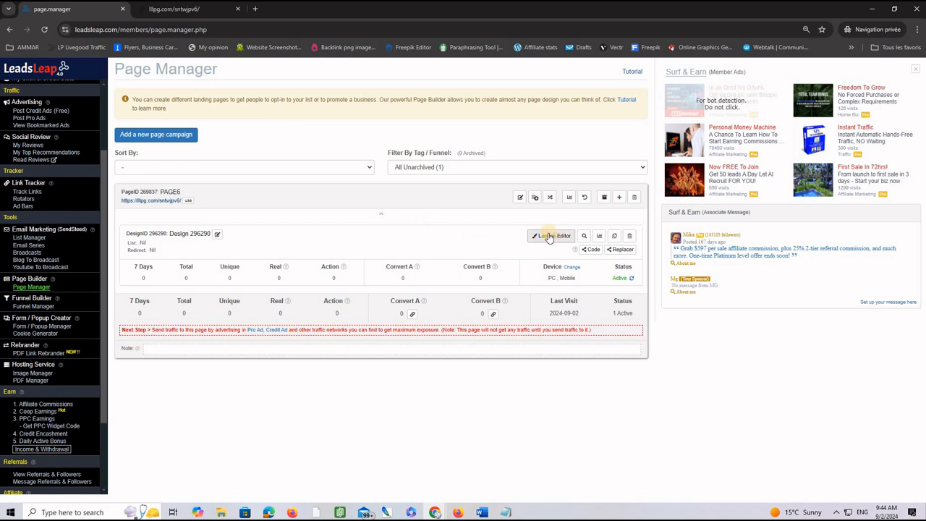
mouse_move(551, 236)
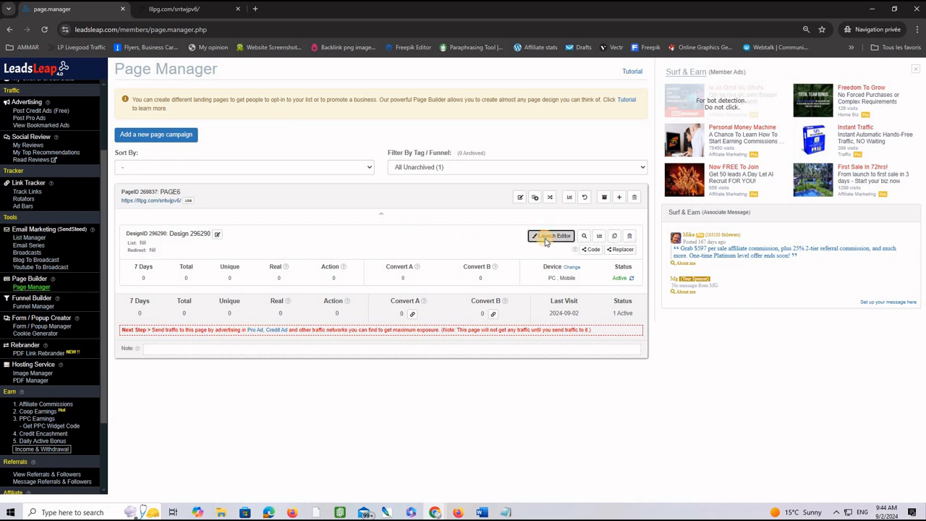
Edit the Find Out More! button's On Click URL in the Page Builder and save the design
left_click(551, 236)
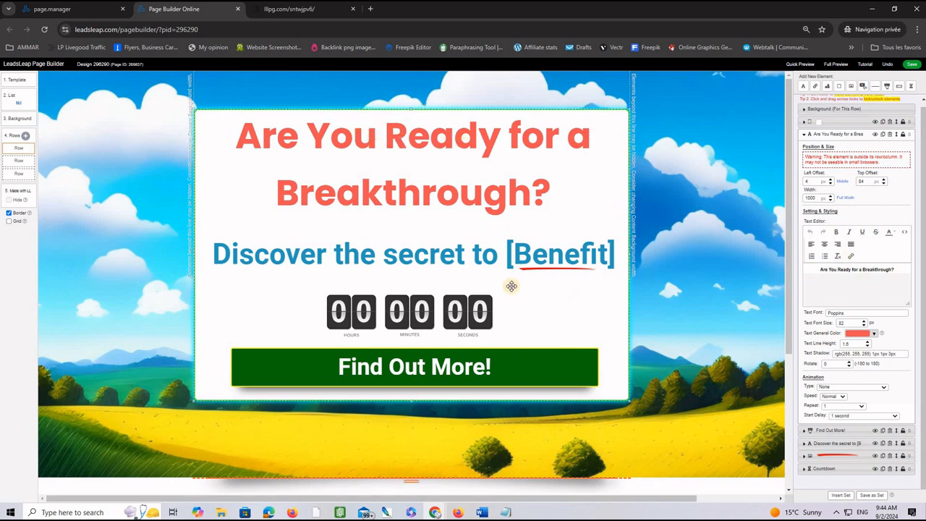
left_click(413, 253)
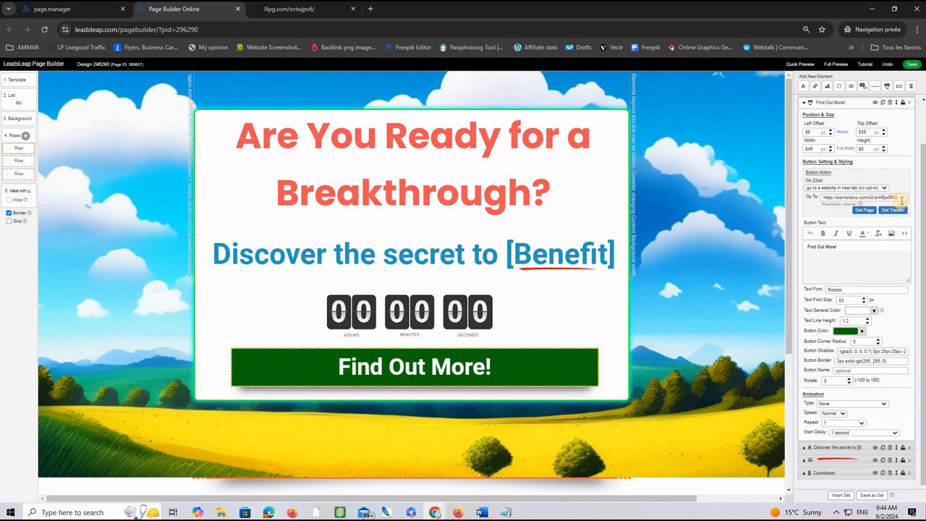
left_click(911, 63)
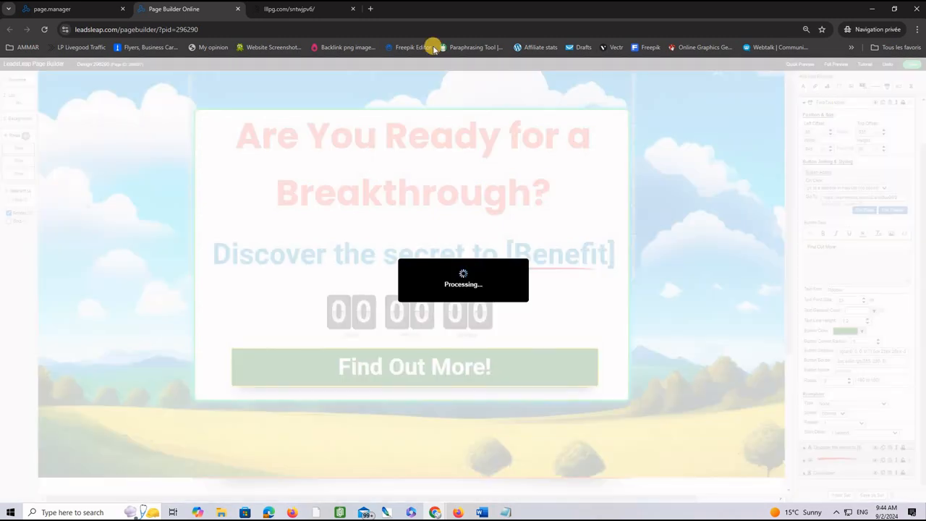
left_click(290, 9)
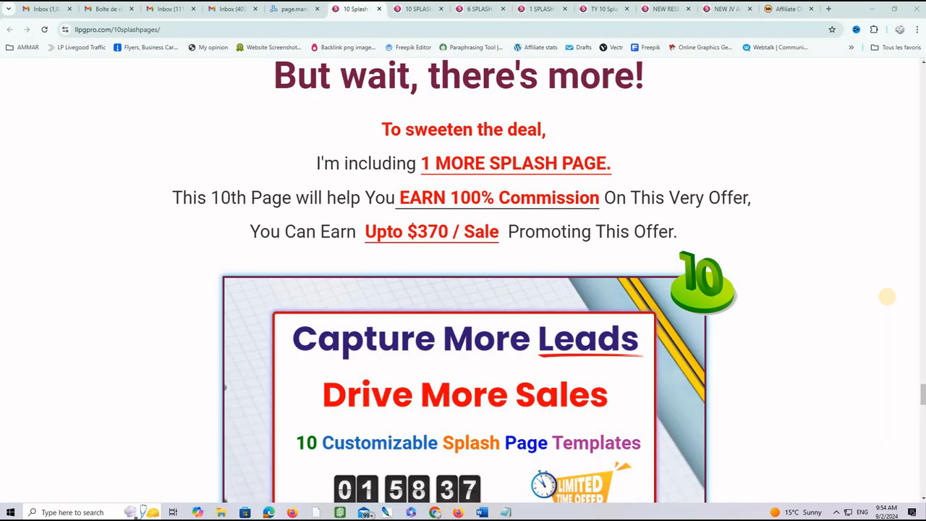
mouse_move(888, 300)
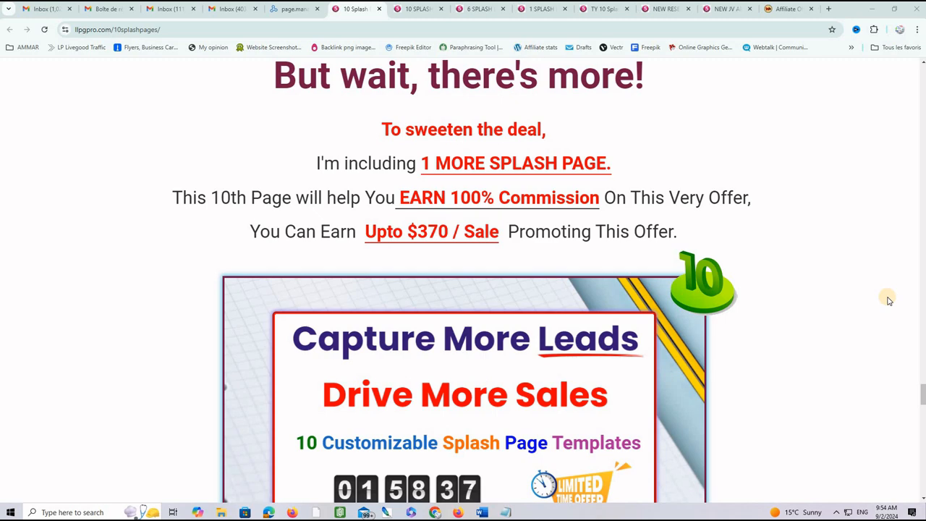
mouse_move(830, 296)
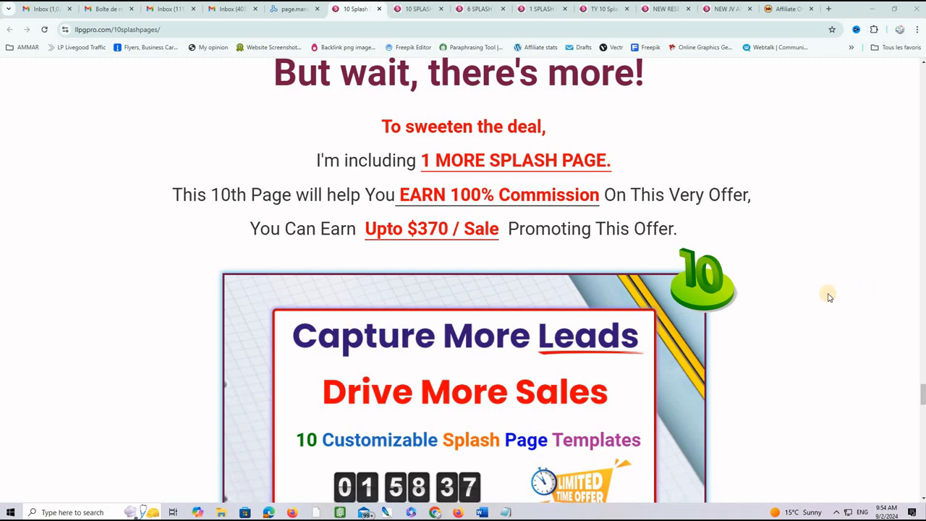
Scroll the 10 Splash Pages sales page down to the 'But wait, there's more!' tenth-page bonus
scroll("down", 3)
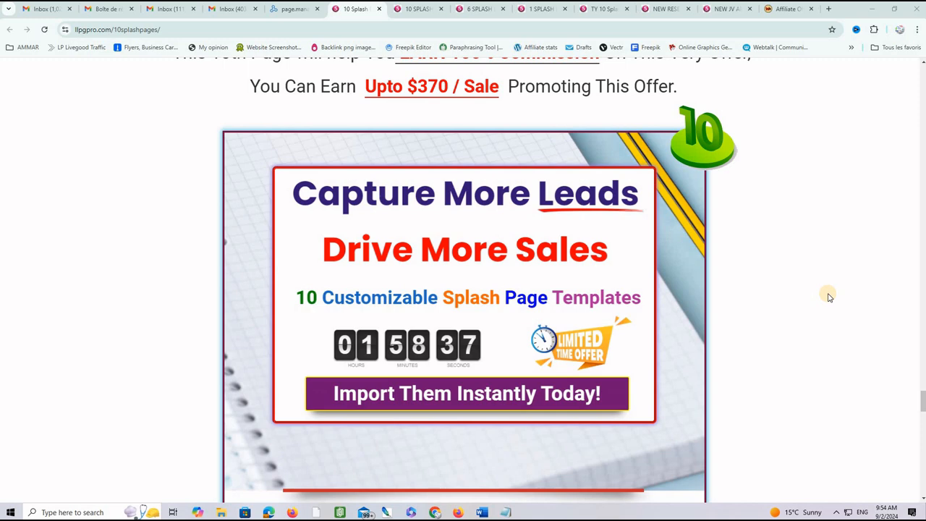
scroll("down", 3)
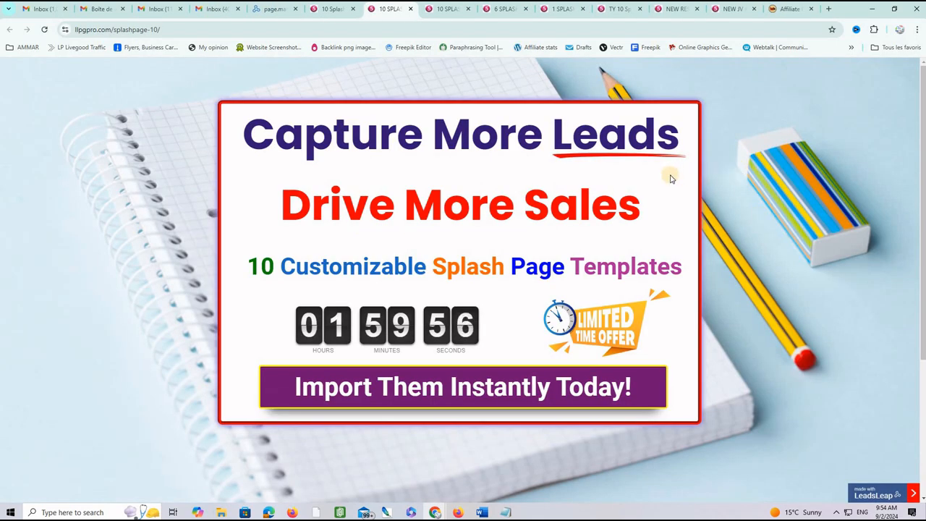
mouse_move(341, 287)
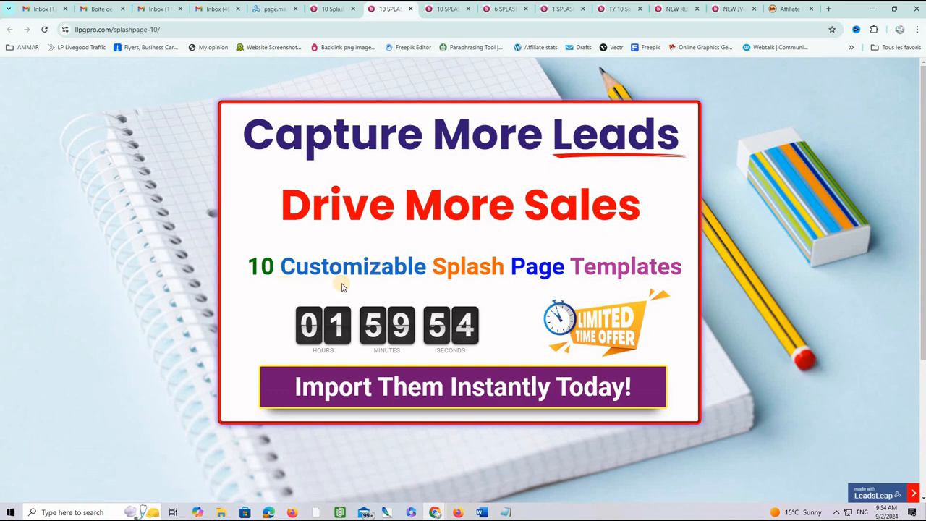
mouse_move(599, 269)
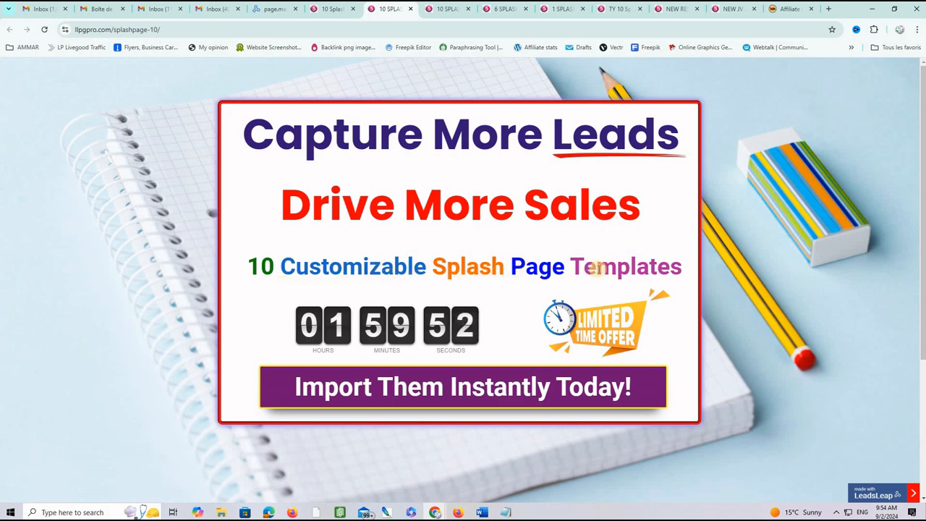
mouse_move(708, 352)
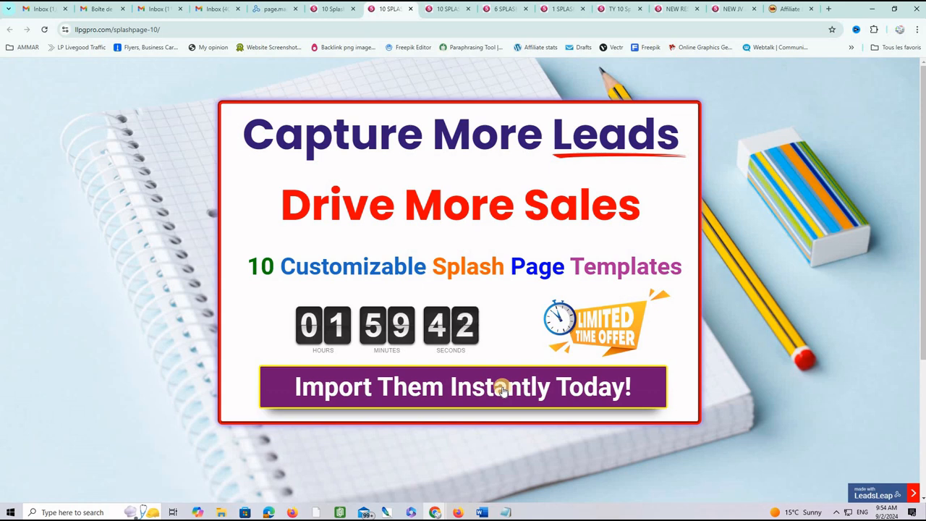
mouse_move(788, 9)
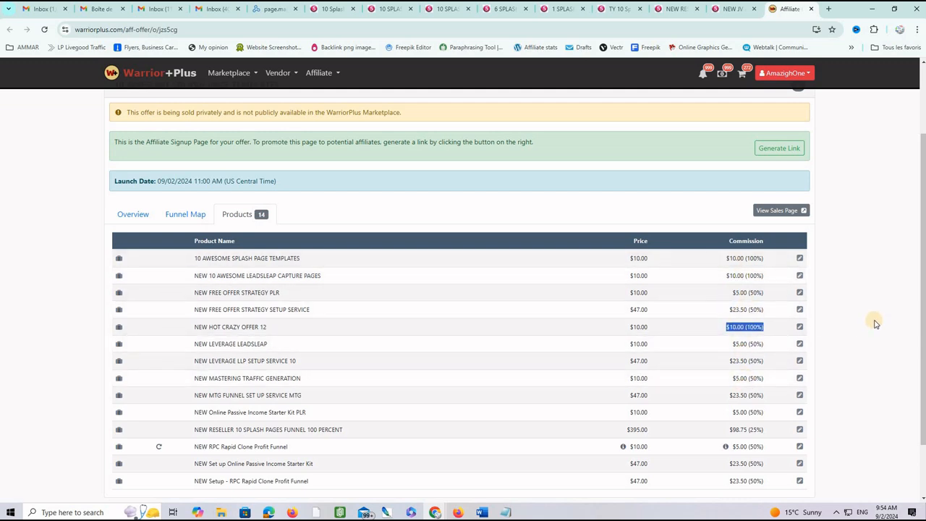
mouse_move(859, 321)
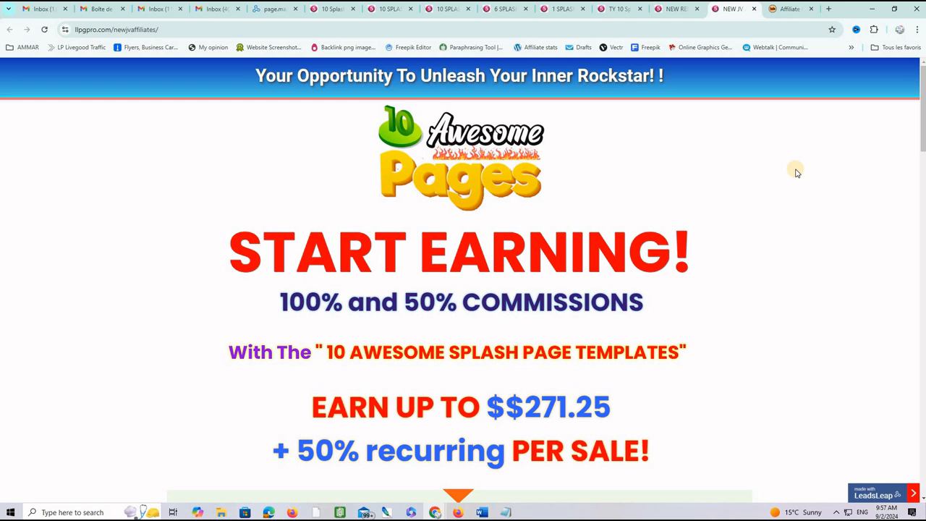
mouse_move(728, 223)
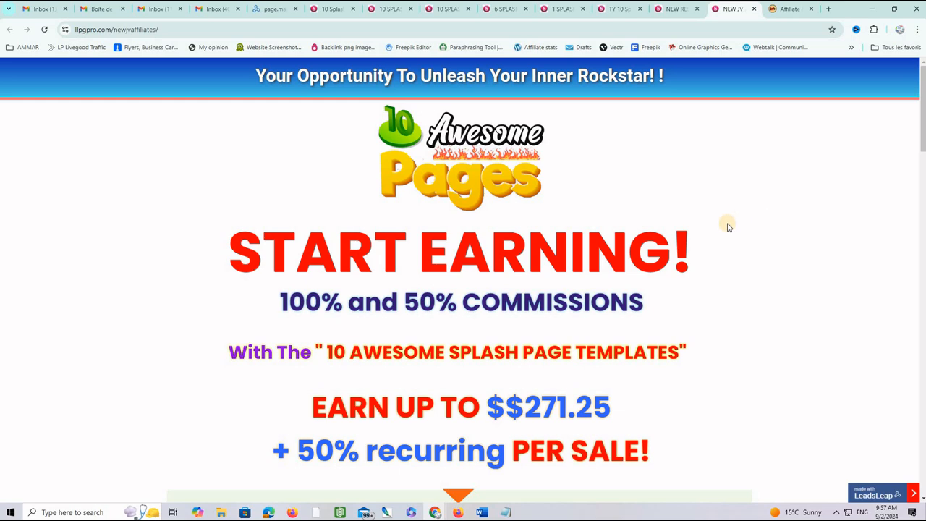
Scroll the affiliates page down to its promotion tools and back to the top
scroll("down", 3)
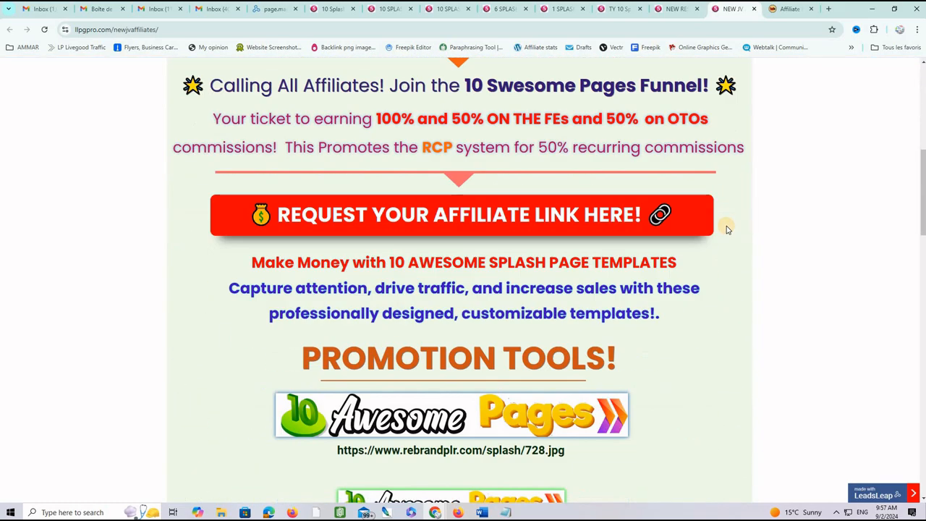
scroll("down", 3)
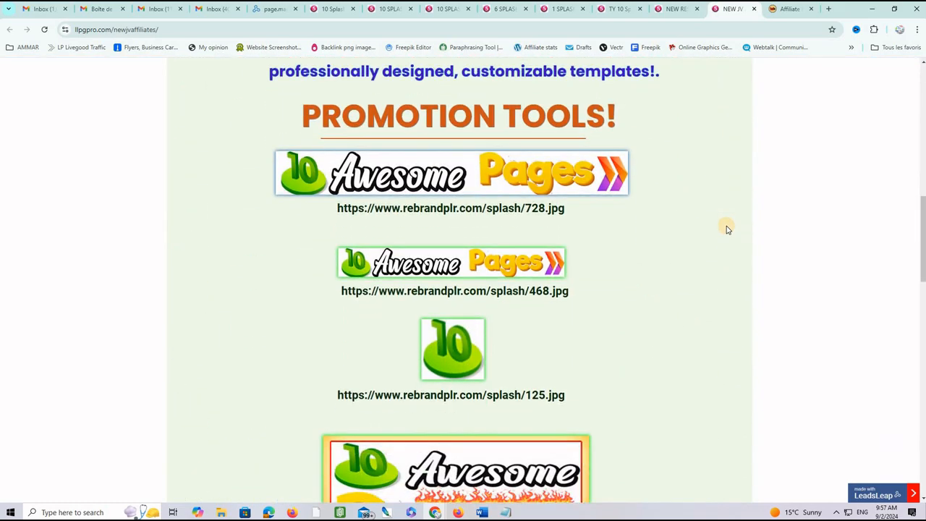
scroll("down", 3)
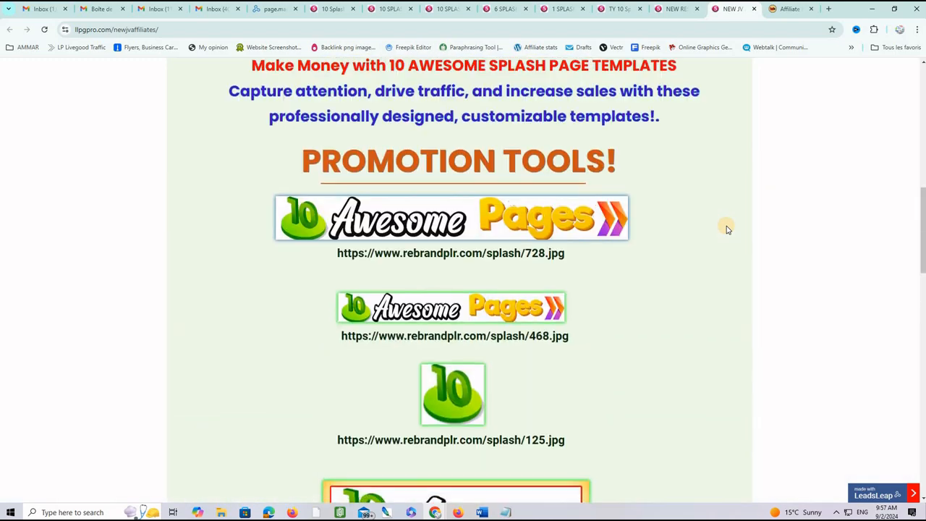
scroll("up", 3)
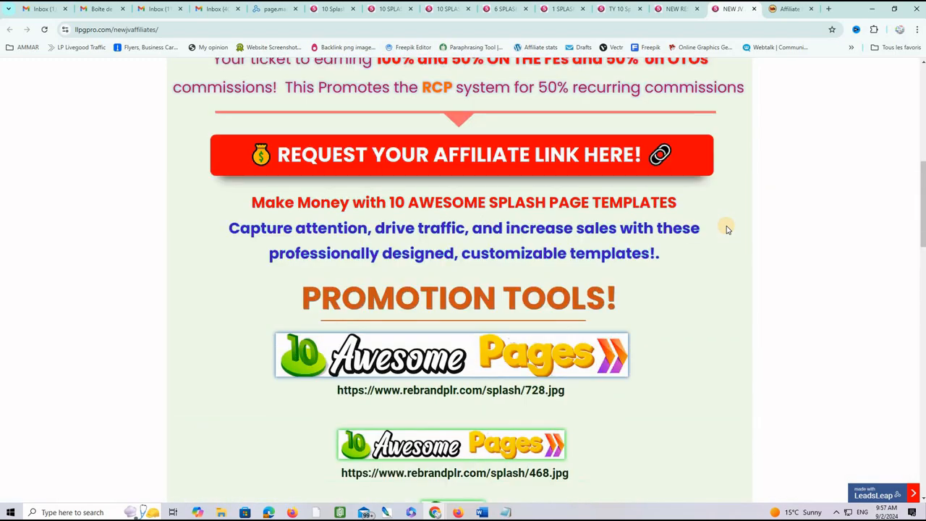
scroll("up", 3)
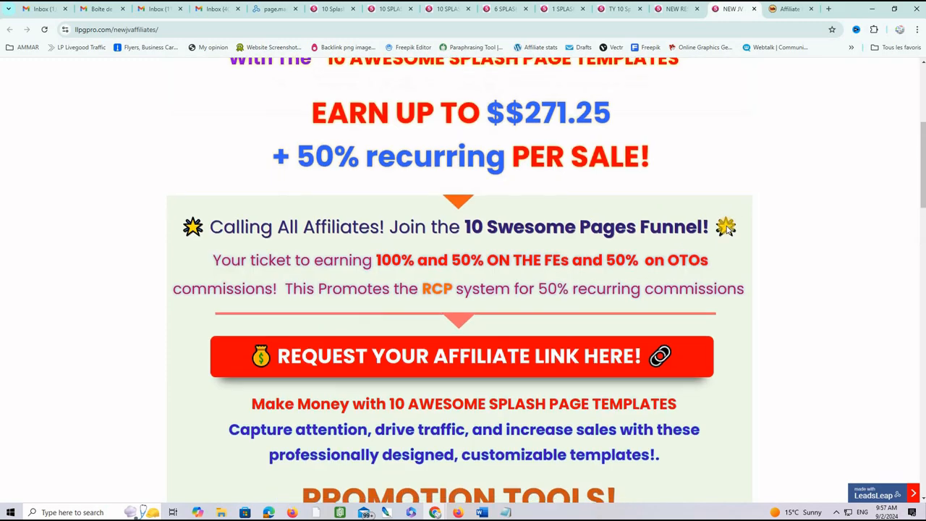
scroll("up", 3)
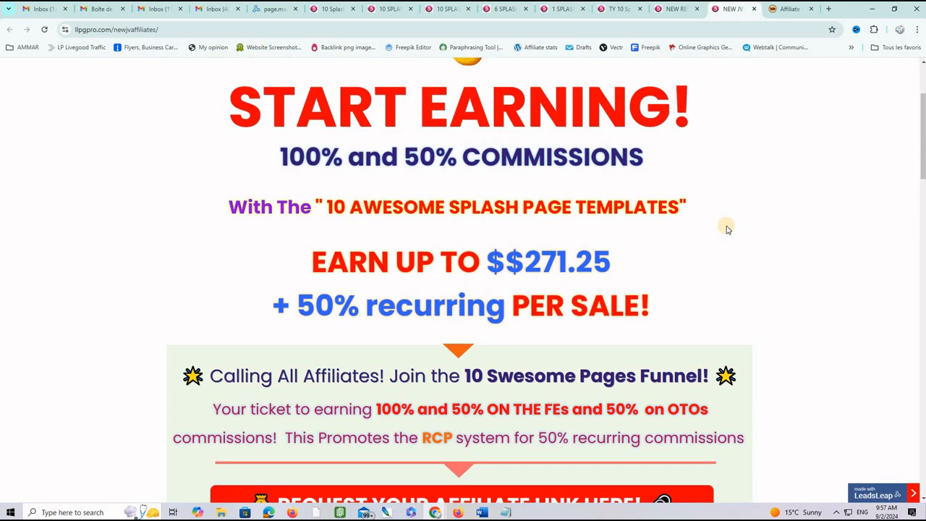
scroll("up", 3)
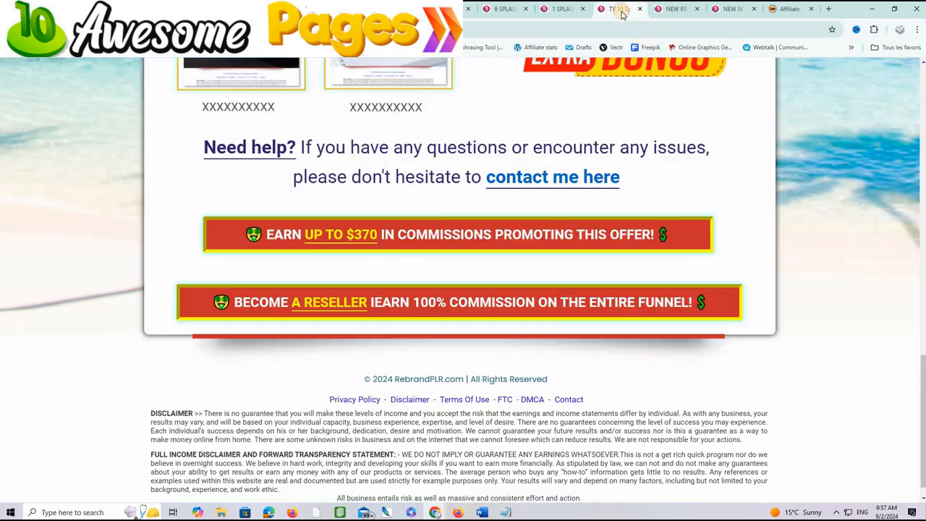
scroll("up", 3)
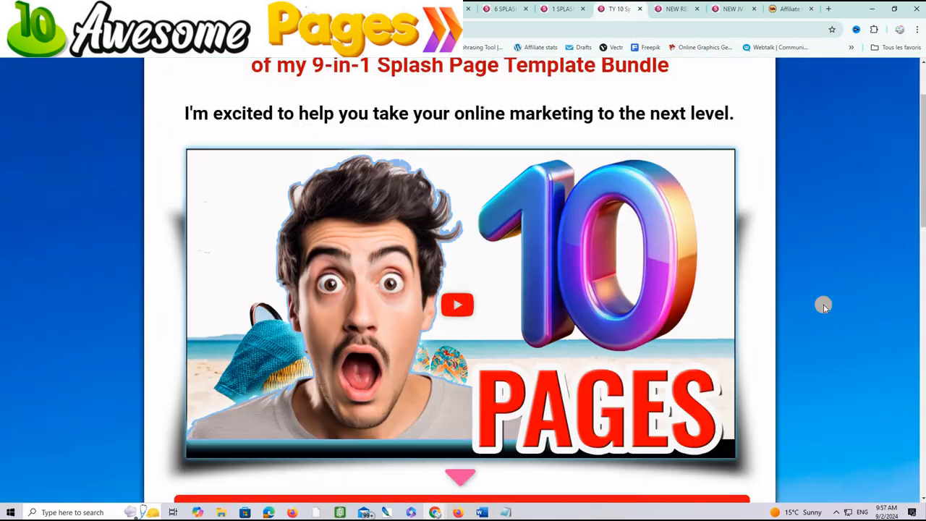
scroll("down", 3)
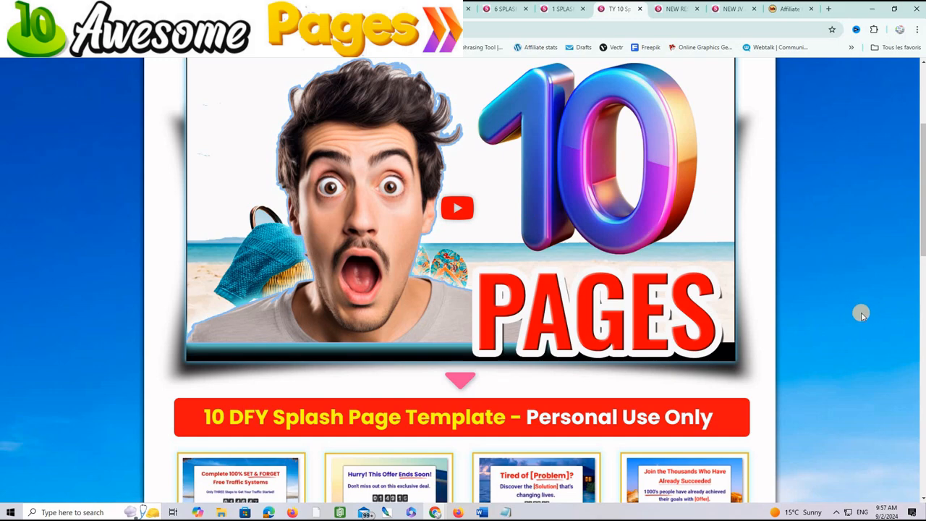
scroll("down", 3)
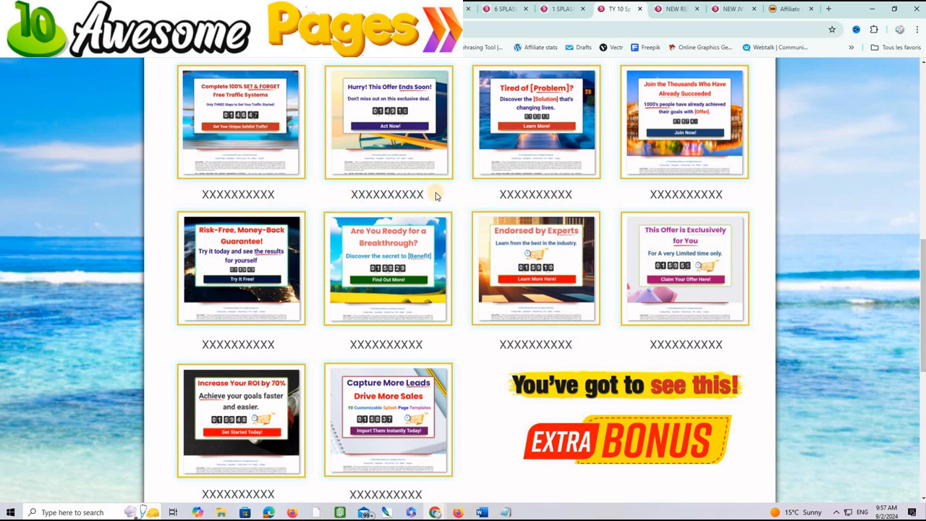
mouse_move(454, 214)
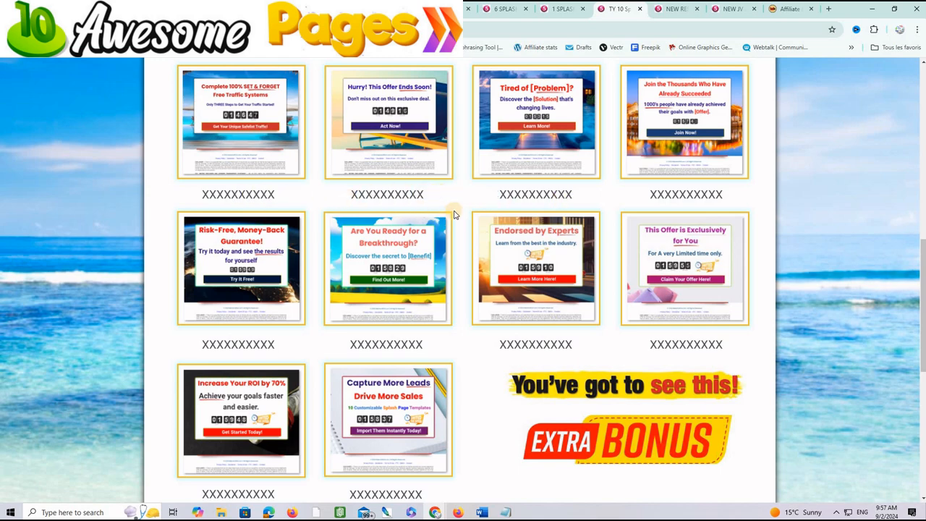
scroll("down", 3)
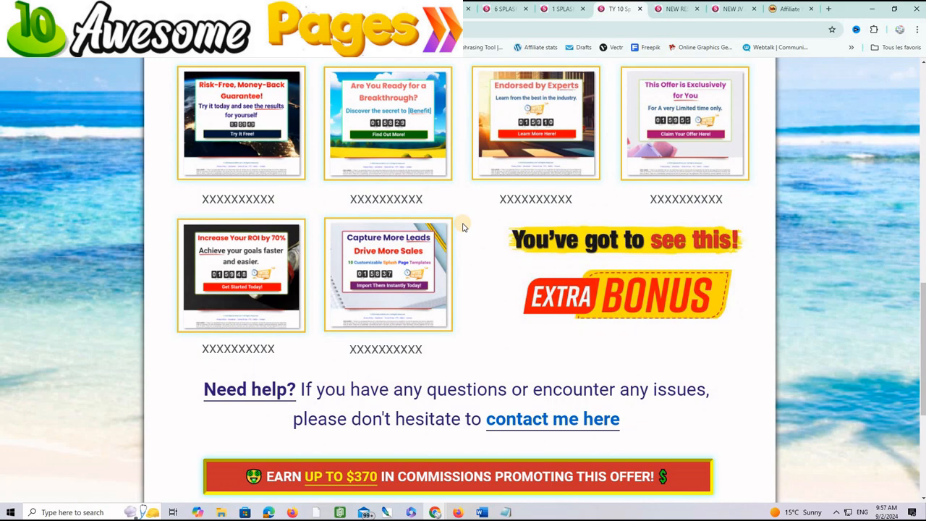
scroll("down", 3)
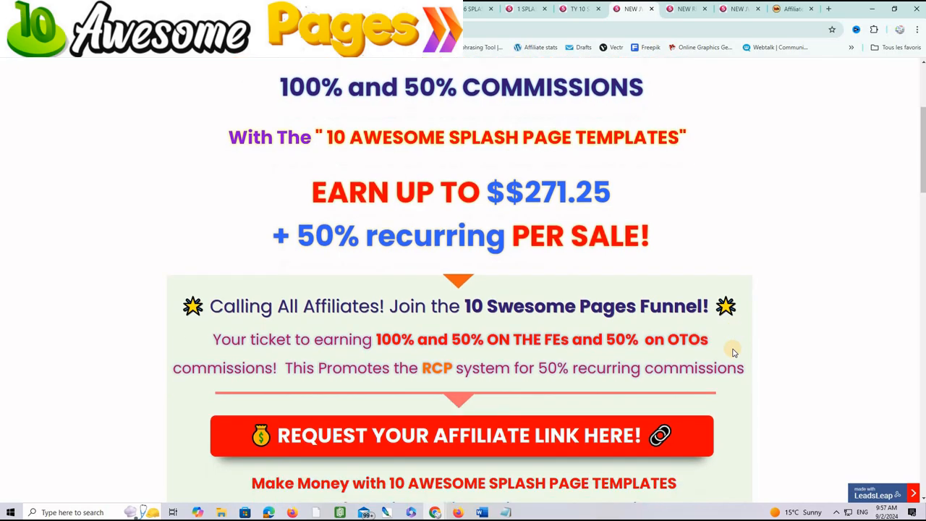
Return to the thank-you page tab and scroll to its earn-commission and reseller buttons
scroll("down", 3)
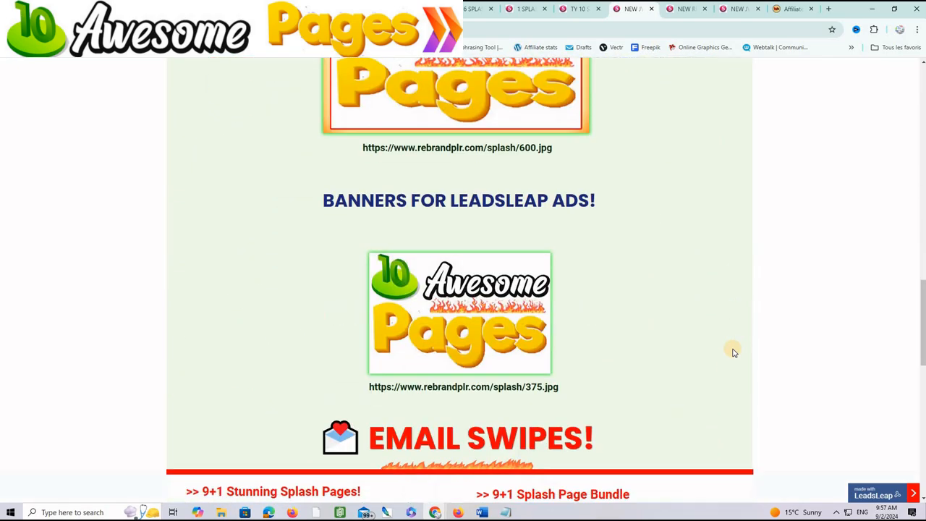
scroll("up", 3)
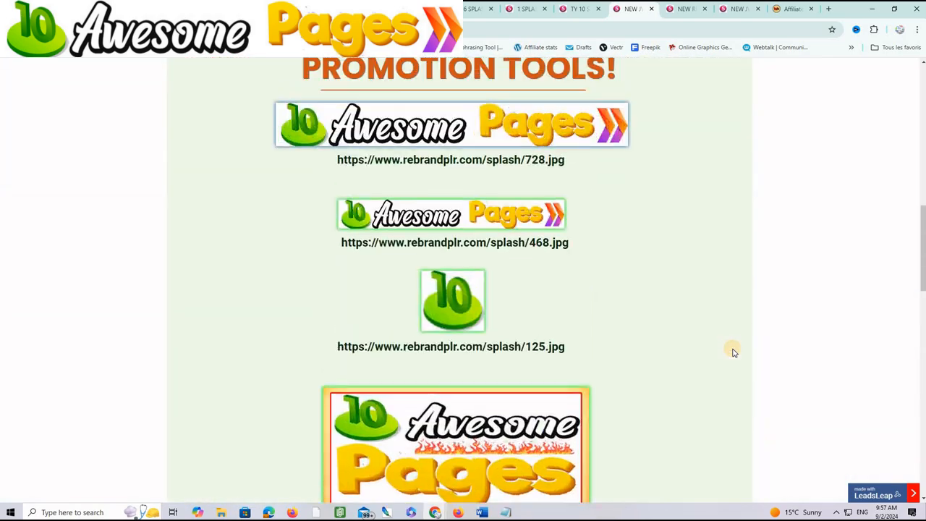
left_click(578, 9)
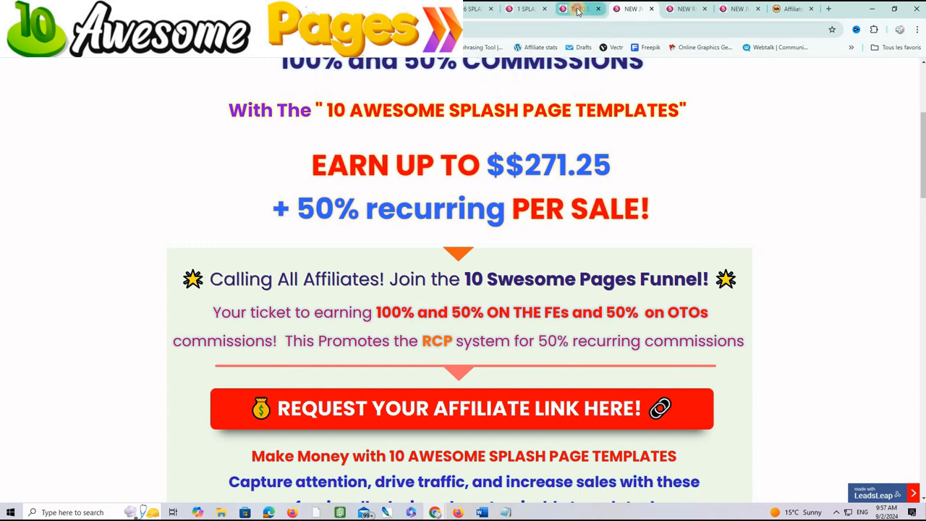
left_click(579, 9)
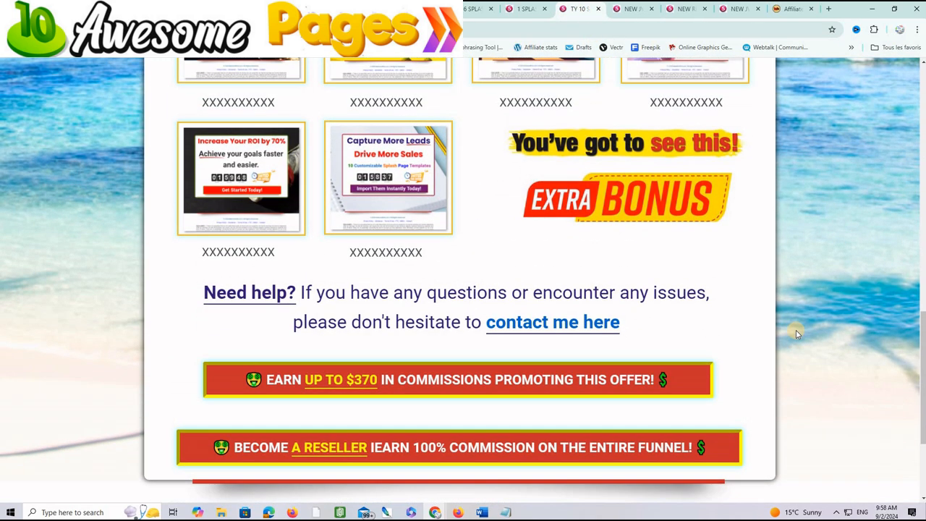
scroll("down", 3)
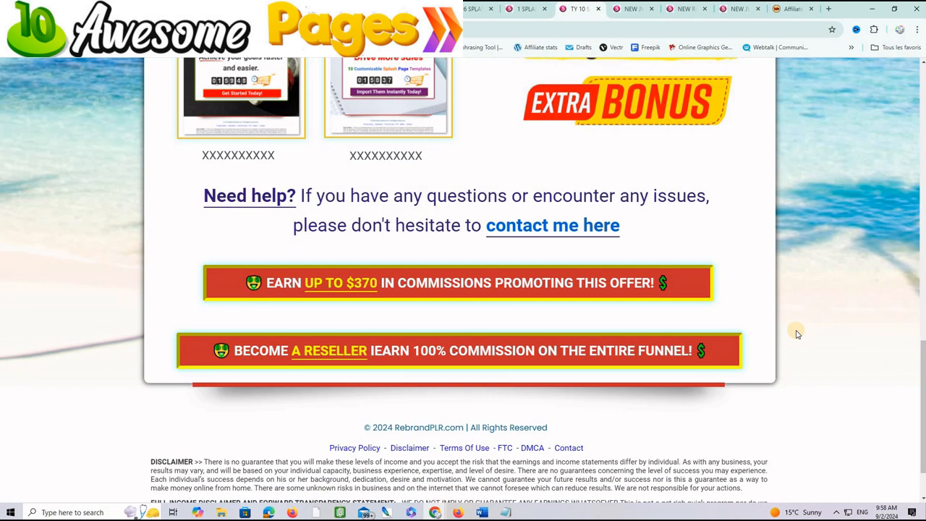
mouse_move(473, 365)
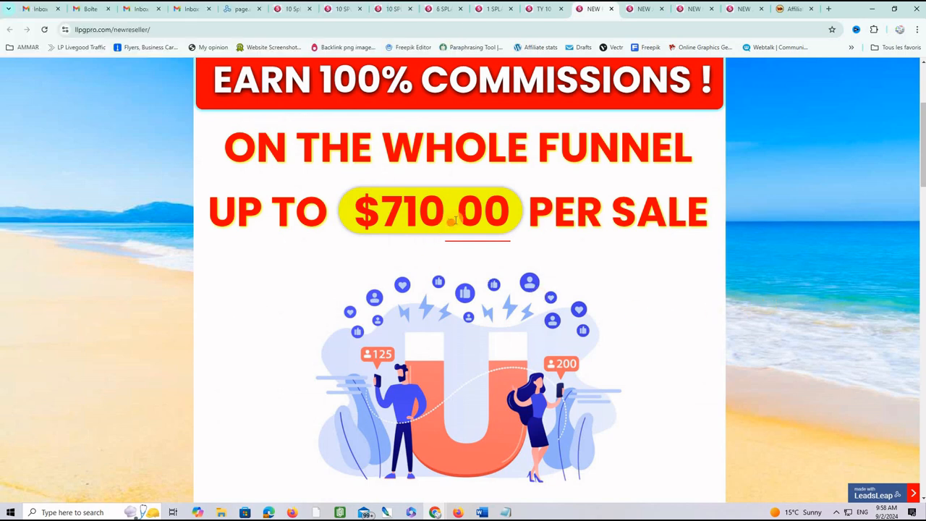
mouse_move(634, 245)
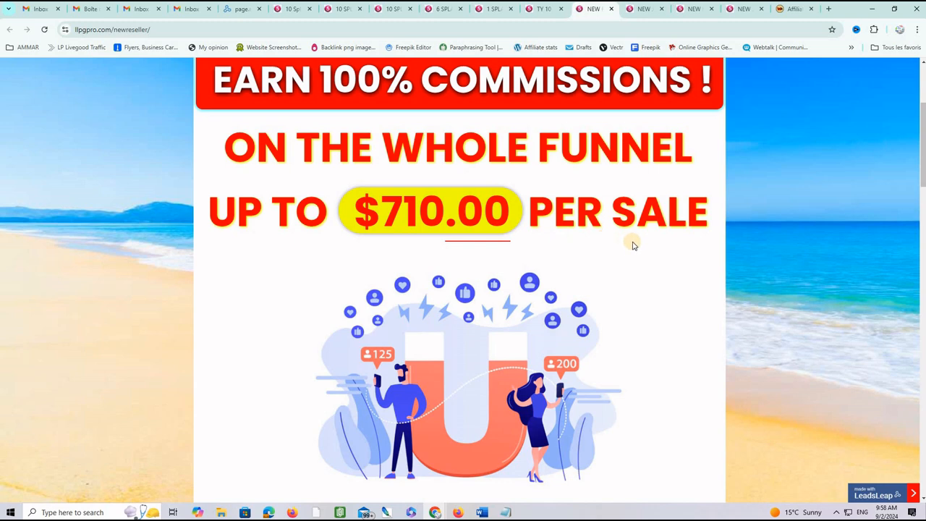
Switch from the reseller page to the Splash Page Template Bundle sales page listing its features
left_click(330, 9)
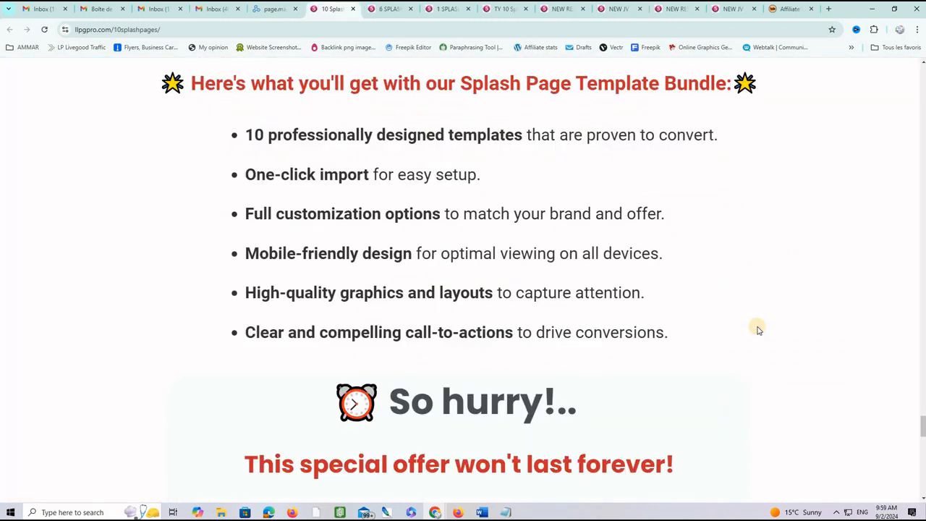